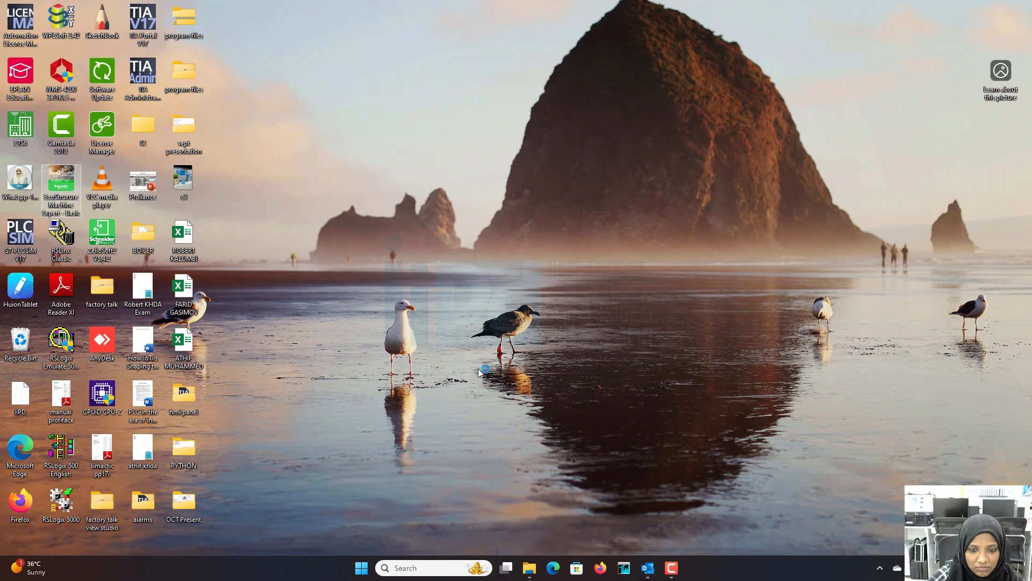
- Launch EcoStruxure Machine Expert - Basic from its desktop shortcut
double_click(60, 186)
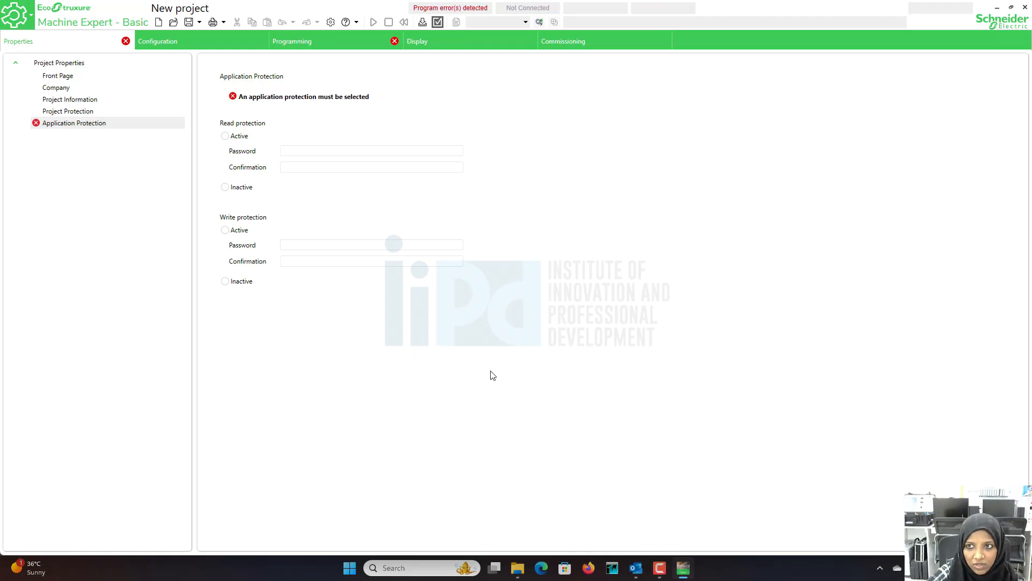
mouse_move(53, 54)
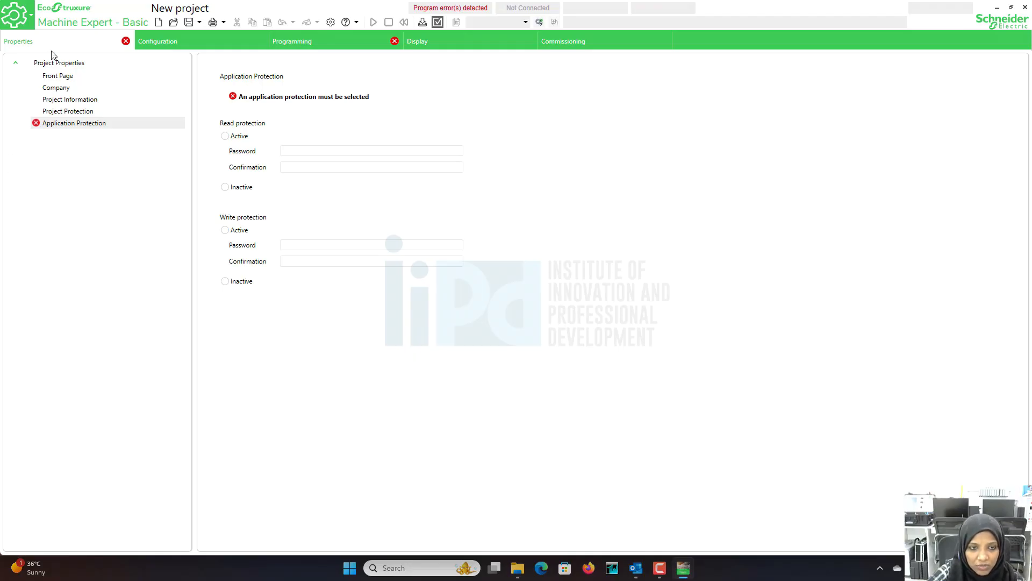
mouse_move(277, 212)
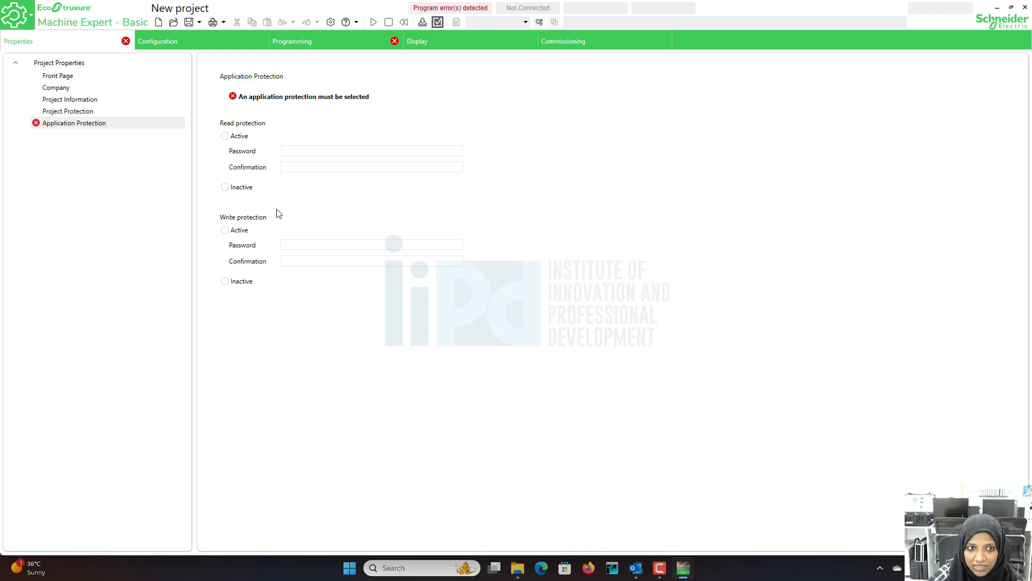
mouse_move(266, 190)
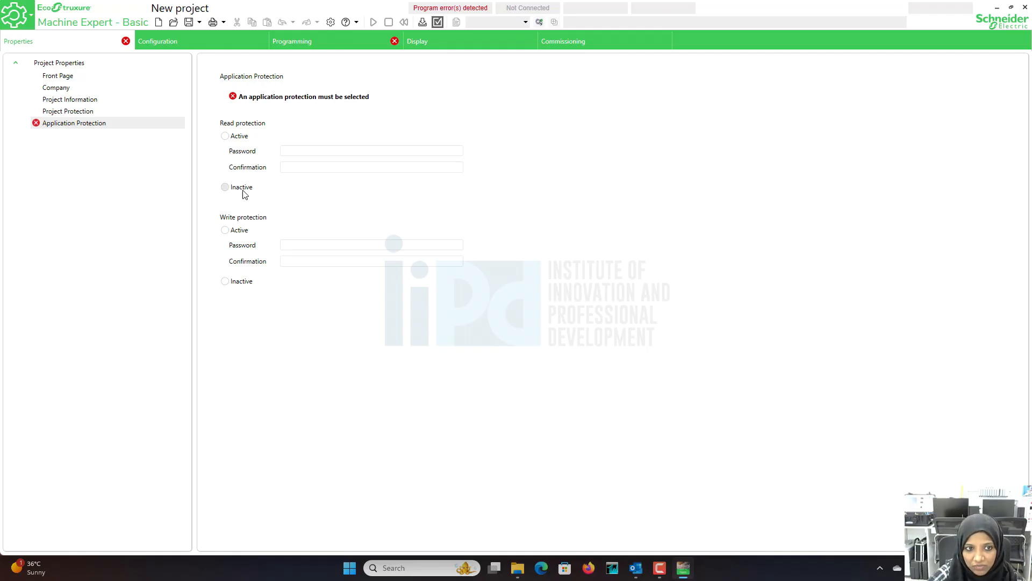
- Set both read protection and write protection to Inactive
left_click(226, 187)
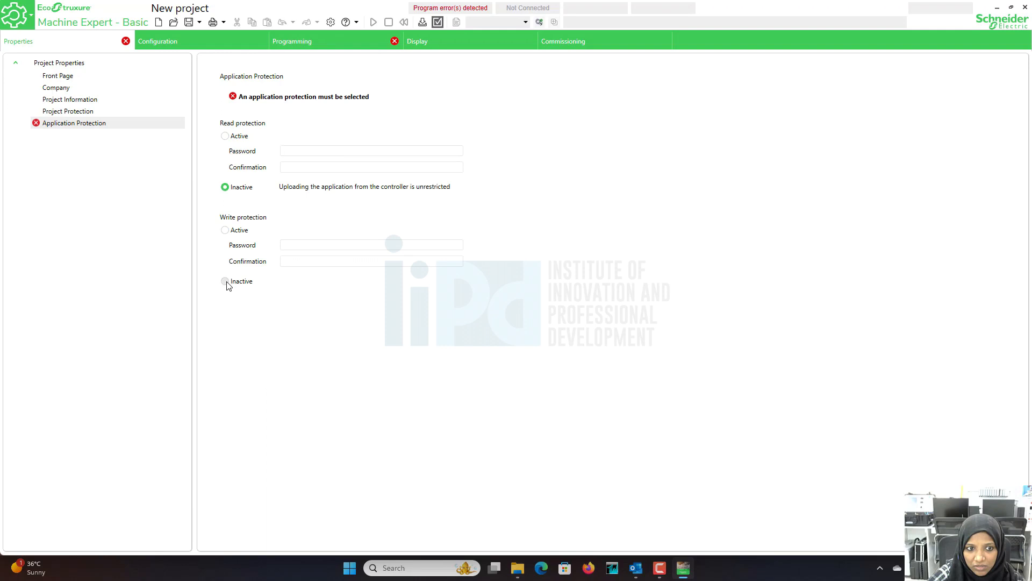
left_click(226, 281)
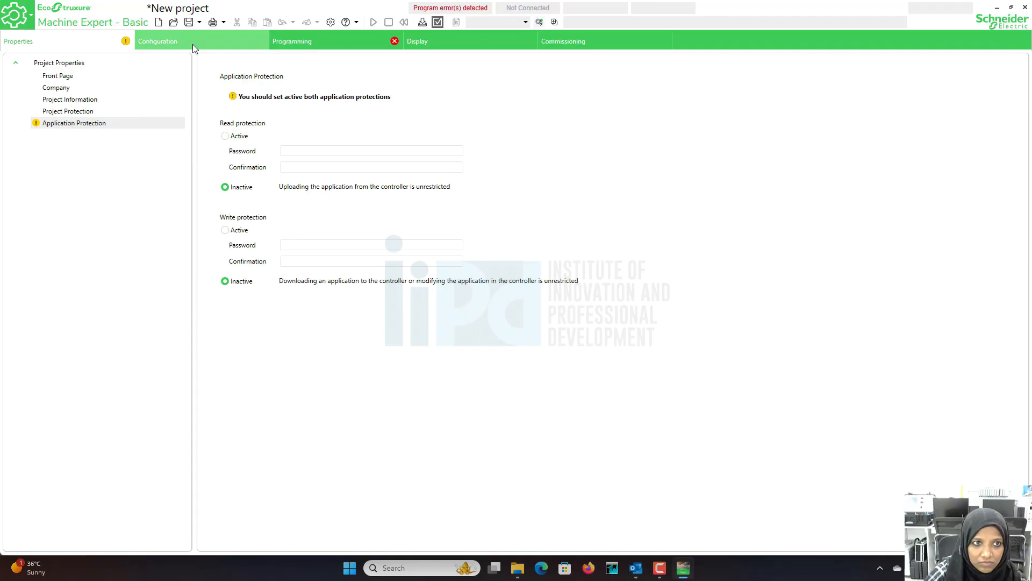
- Open the hardware Configuration and show the TM221CE24R controller's catalogue details
left_click(159, 41)
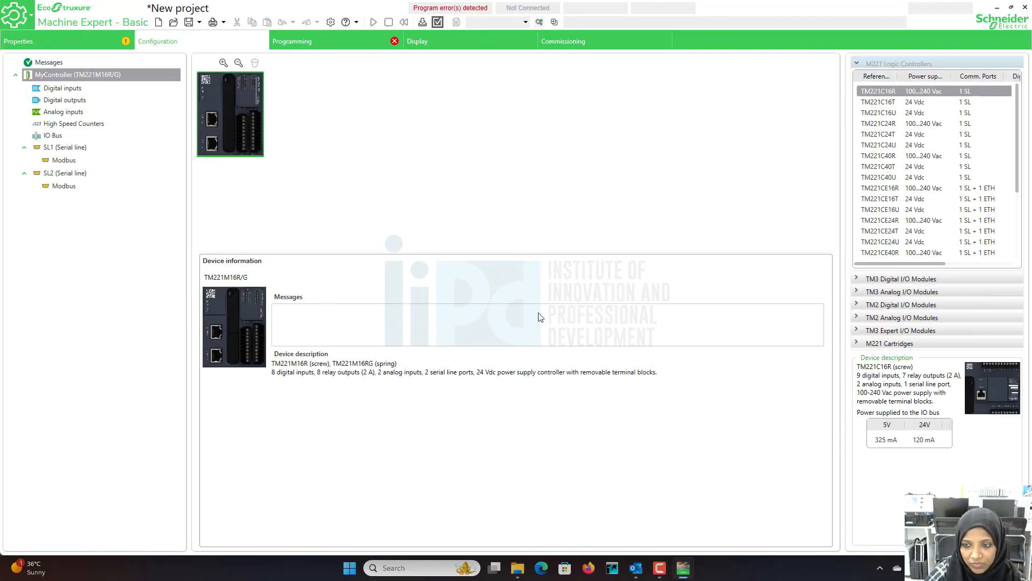
mouse_move(609, 287)
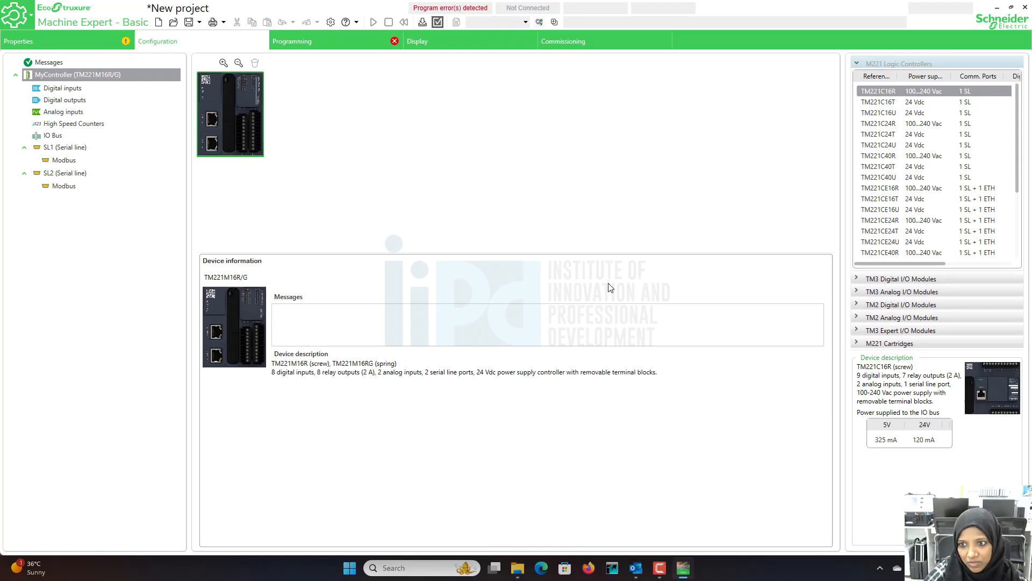
mouse_move(851, 247)
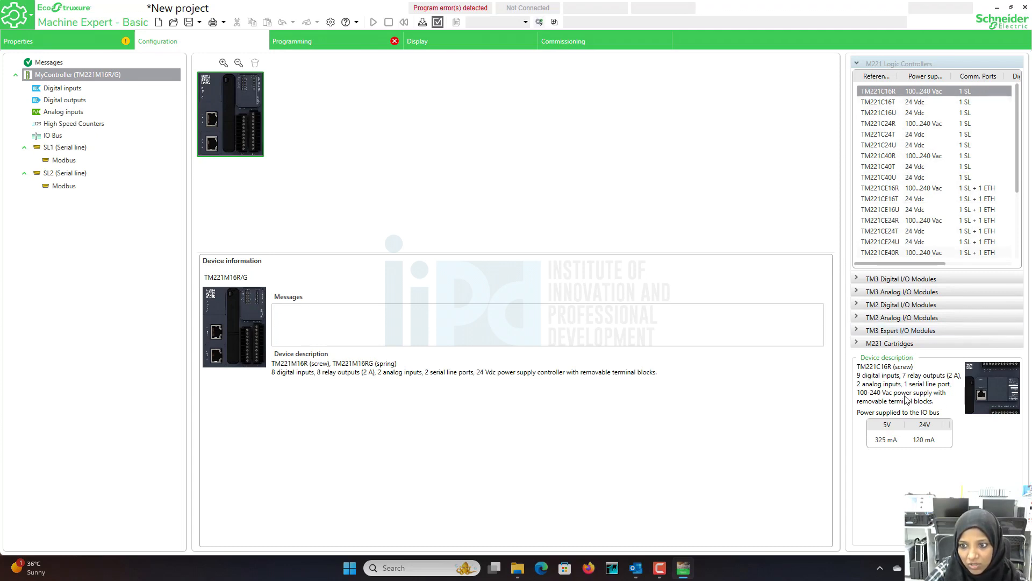
mouse_move(899, 392)
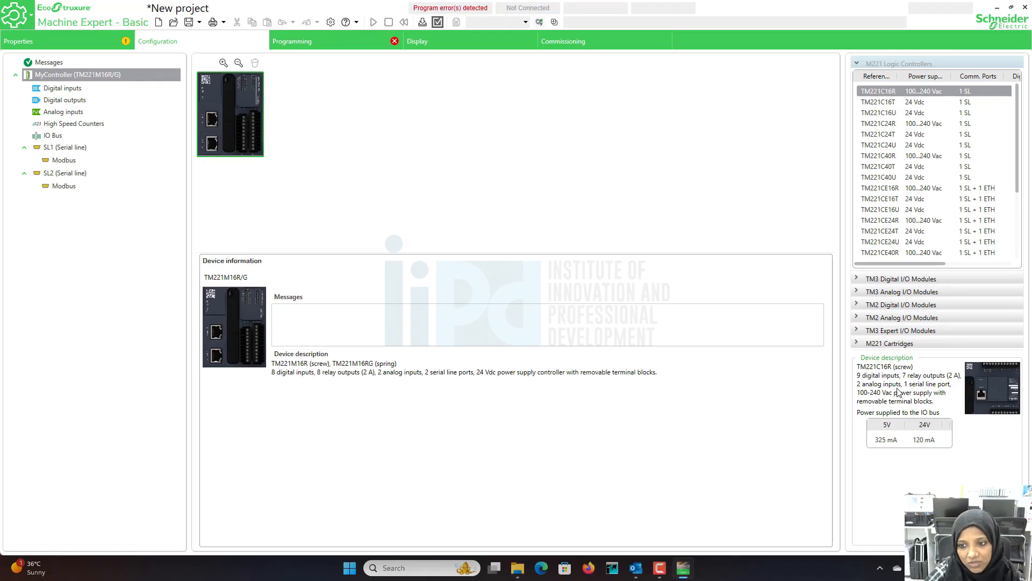
mouse_move(900, 416)
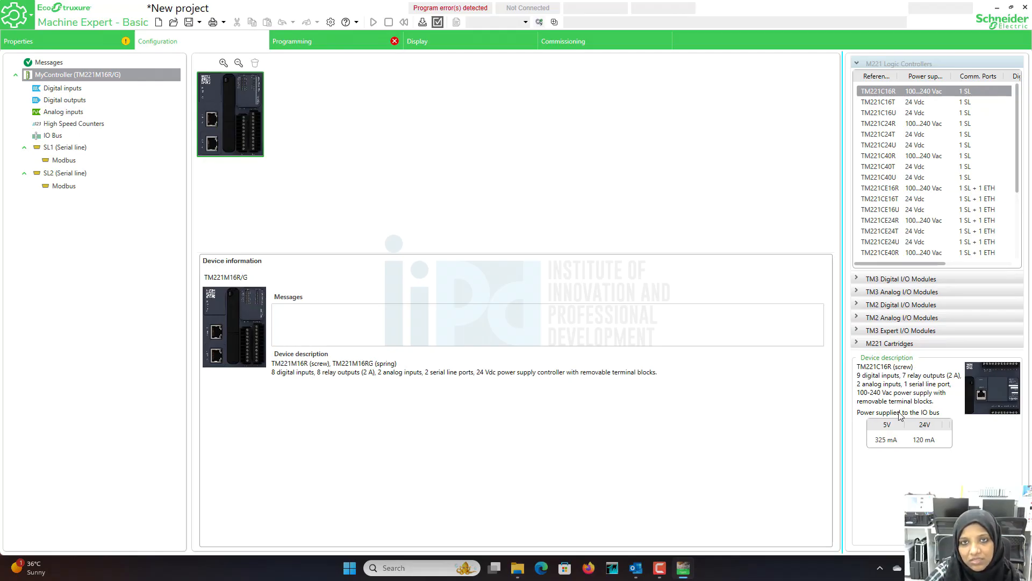
mouse_move(884, 393)
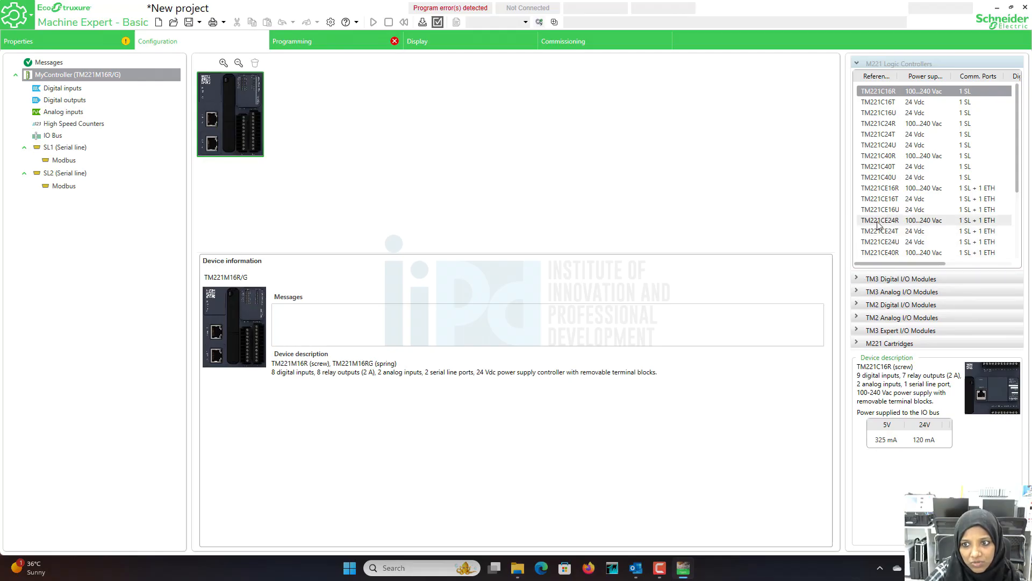
mouse_move(891, 225)
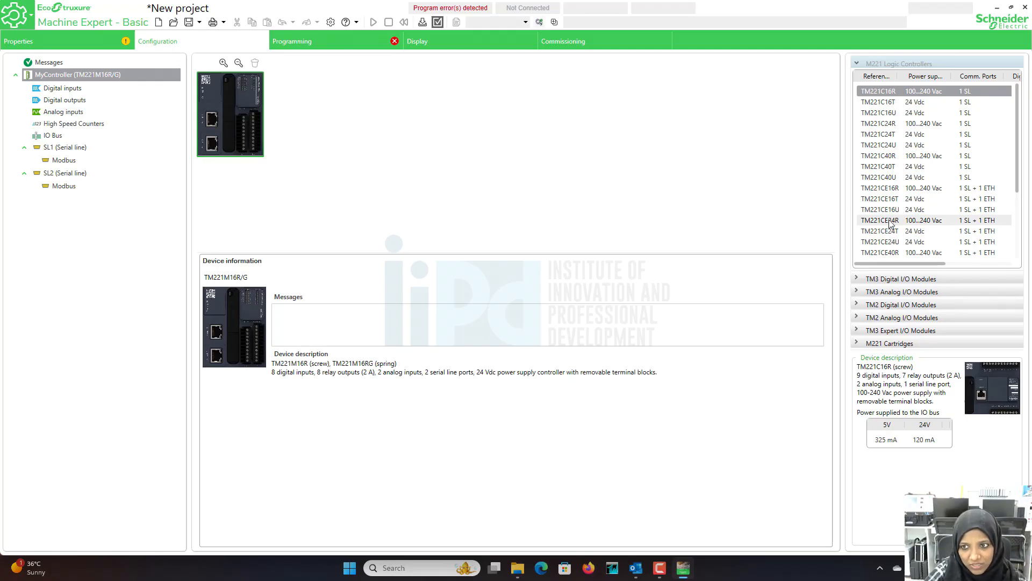
left_click(880, 220)
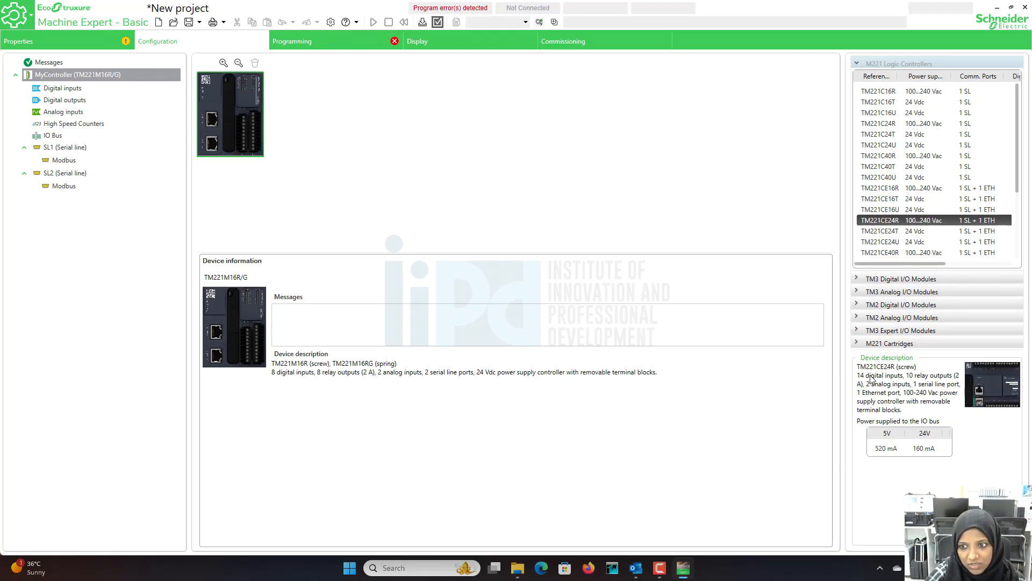
mouse_move(881, 390)
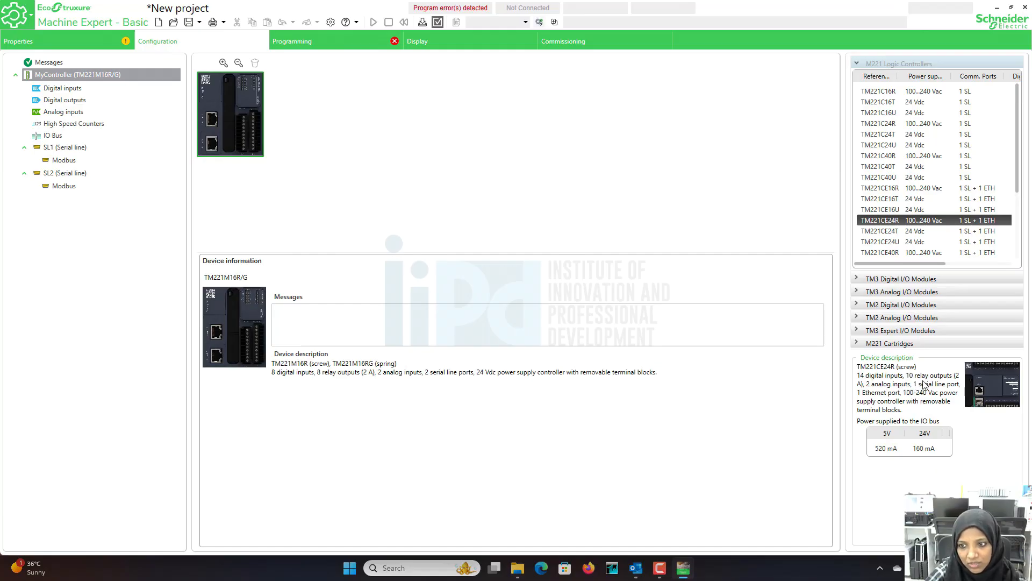
mouse_move(921, 397)
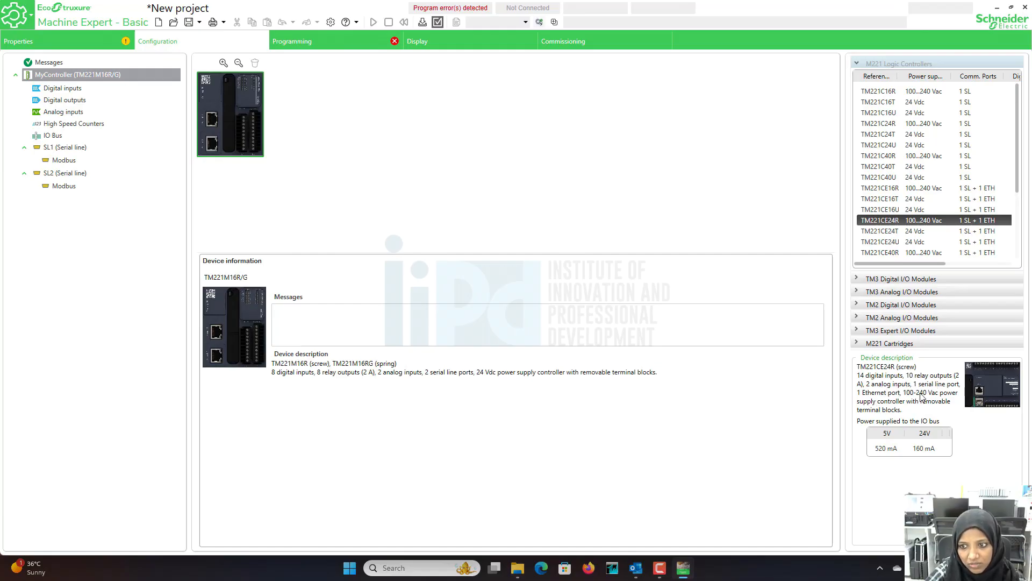
mouse_move(937, 401)
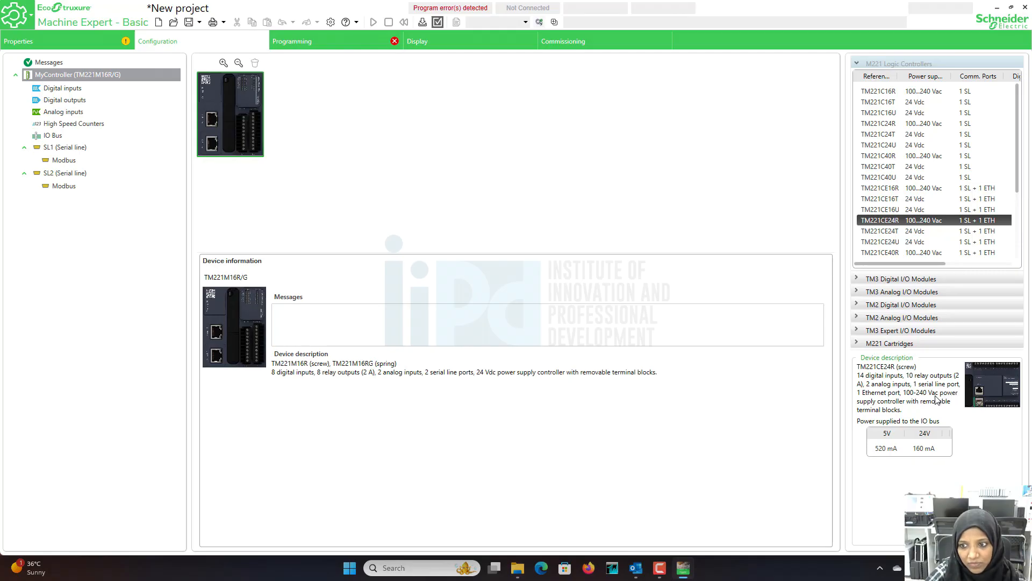
mouse_move(914, 407)
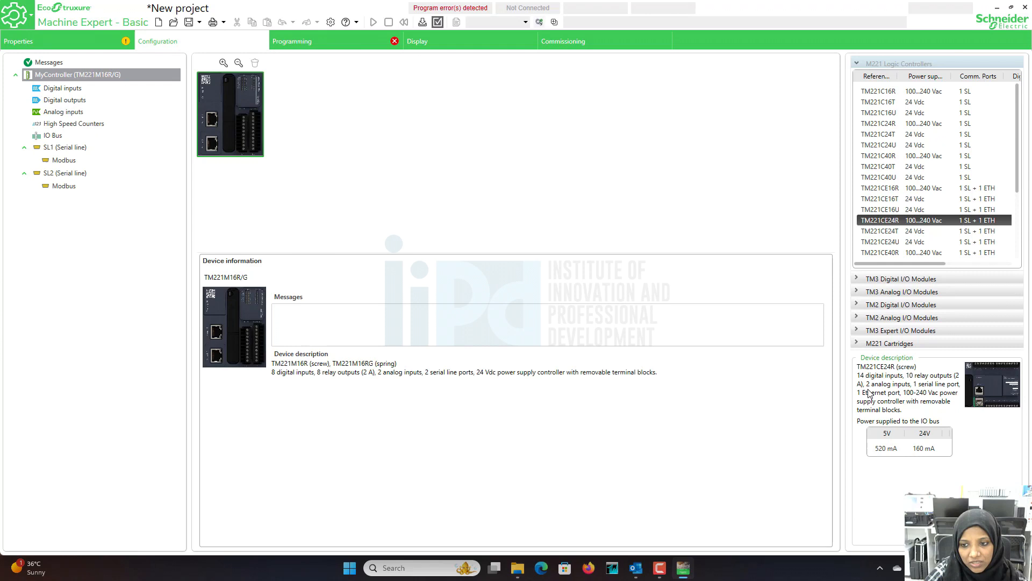
mouse_move(907, 377)
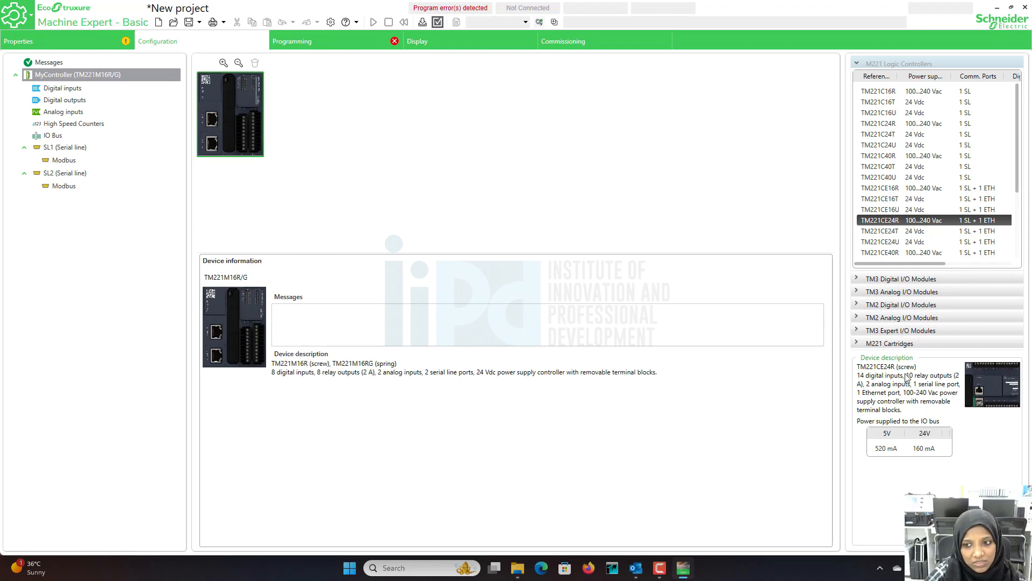
mouse_move(783, 307)
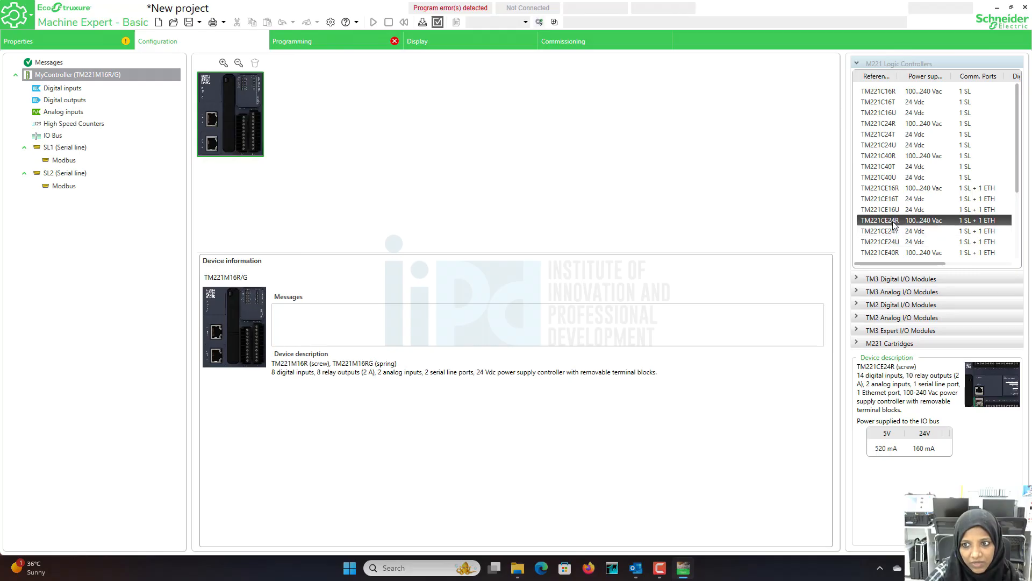
- Replace the controller with TM221CE24R and view its ETH1 Ethernet settings
double_click(879, 220)
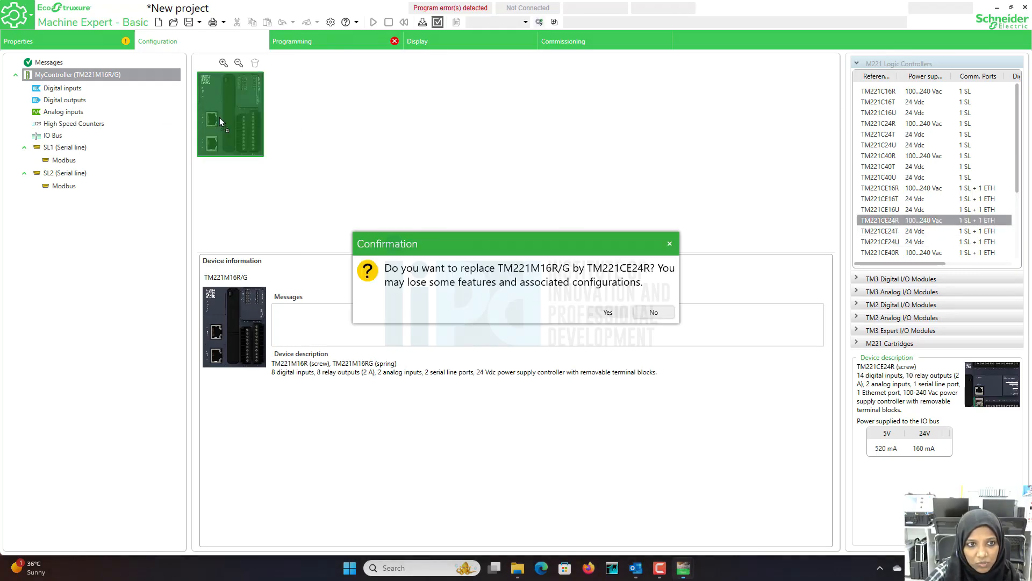
mouse_move(557, 298)
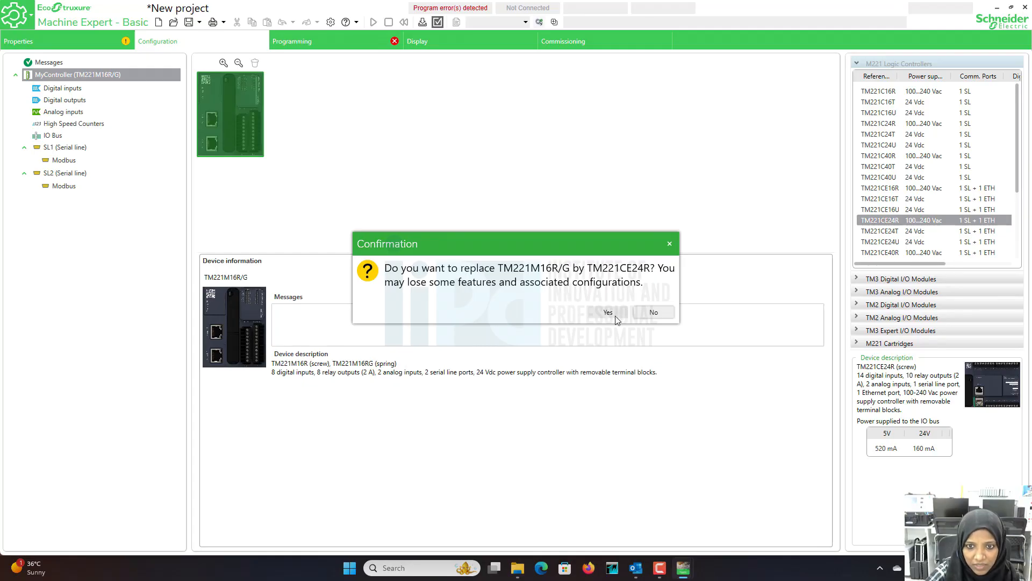
left_click(607, 312)
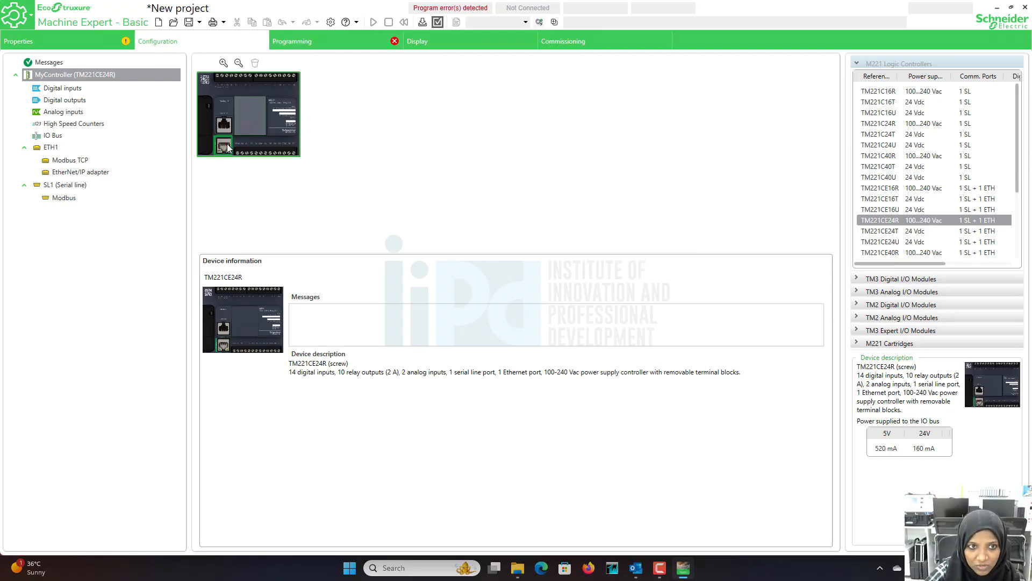
left_click(50, 146)
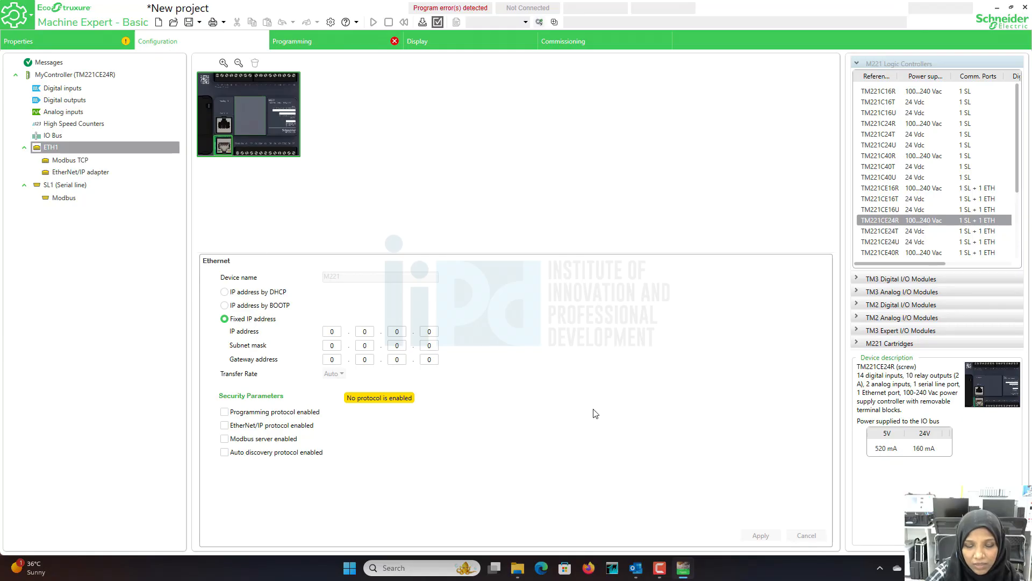
mouse_move(361, 481)
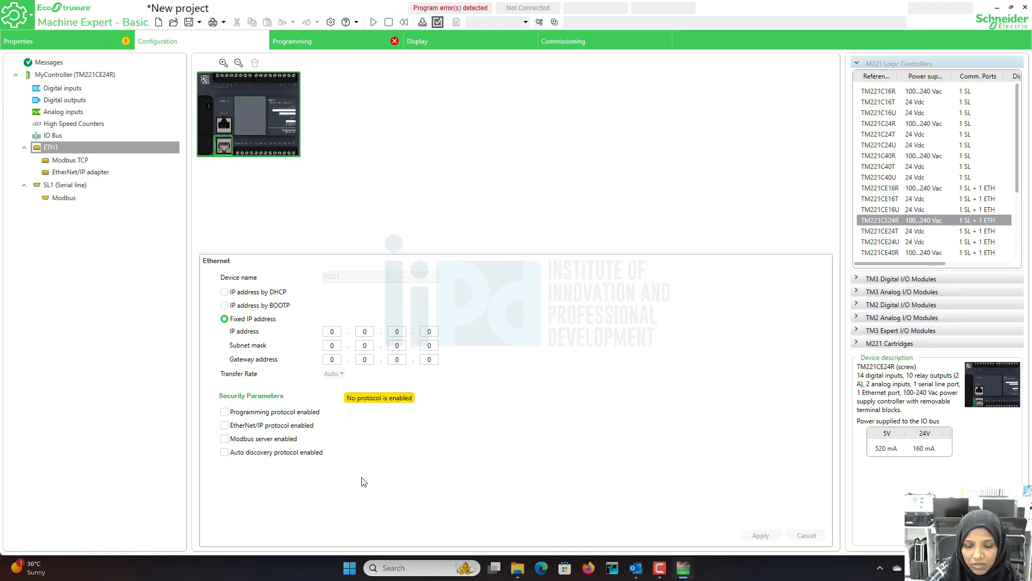
mouse_move(360, 489)
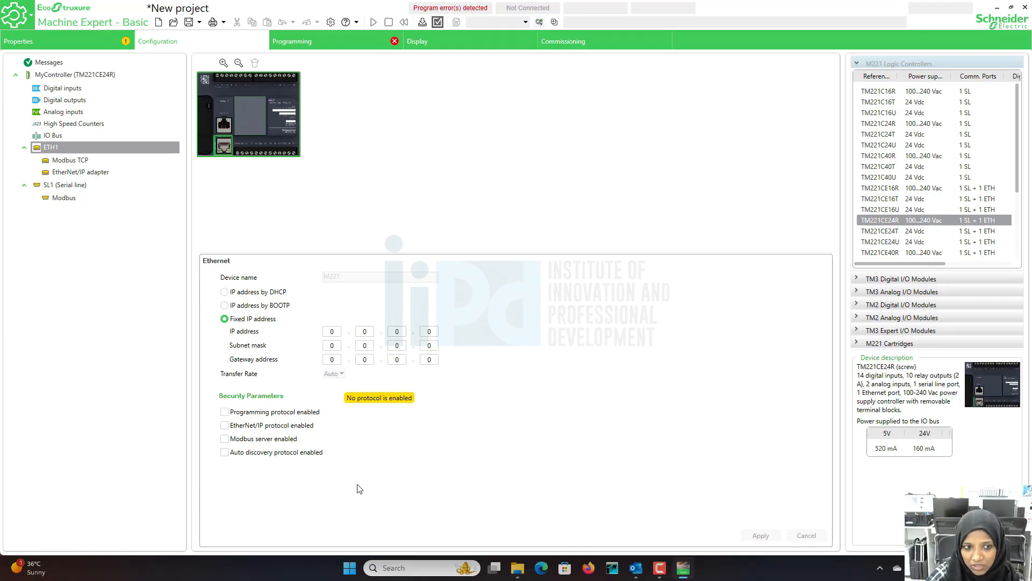
mouse_move(331, 292)
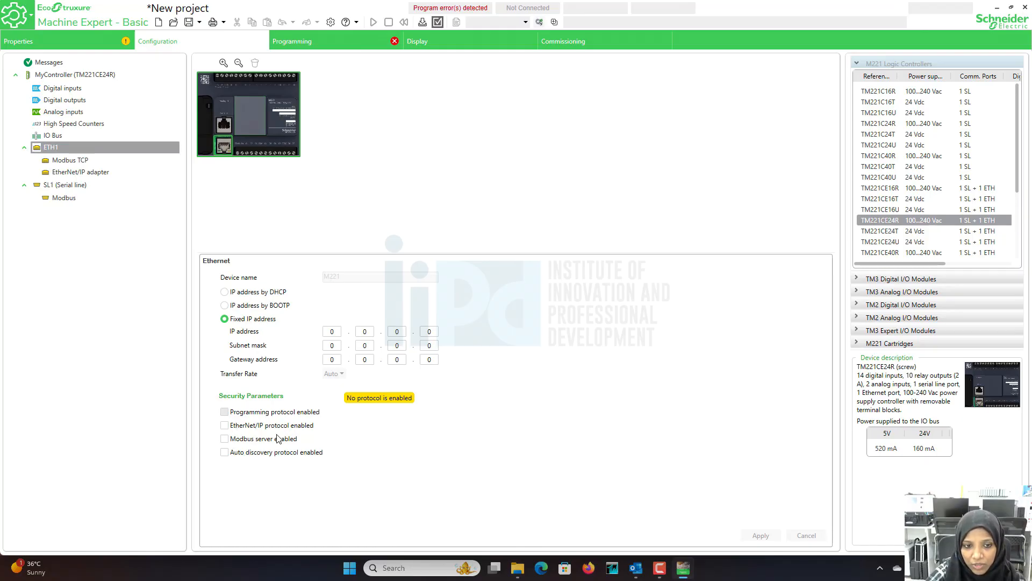
mouse_move(323, 41)
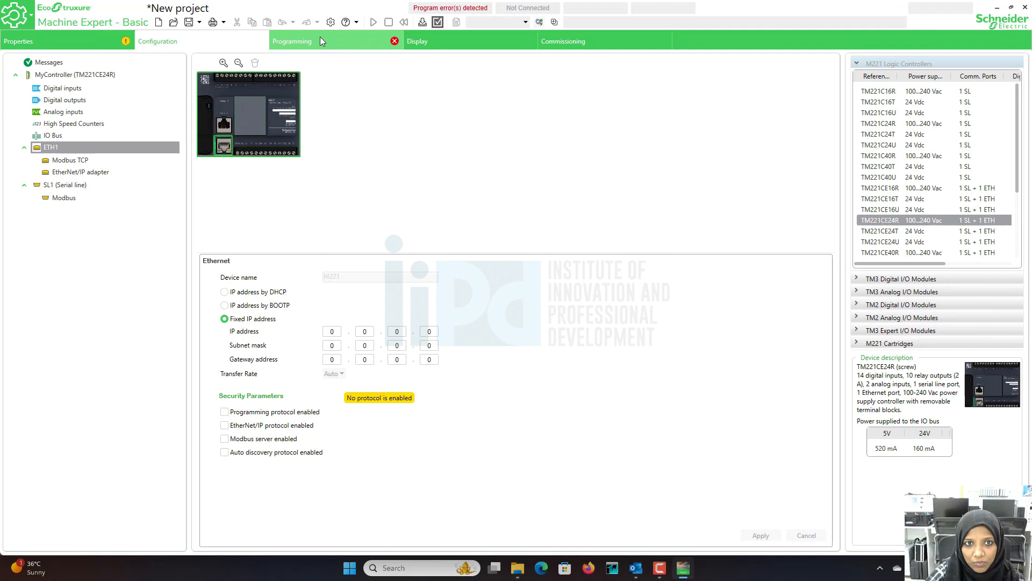
left_click(292, 41)
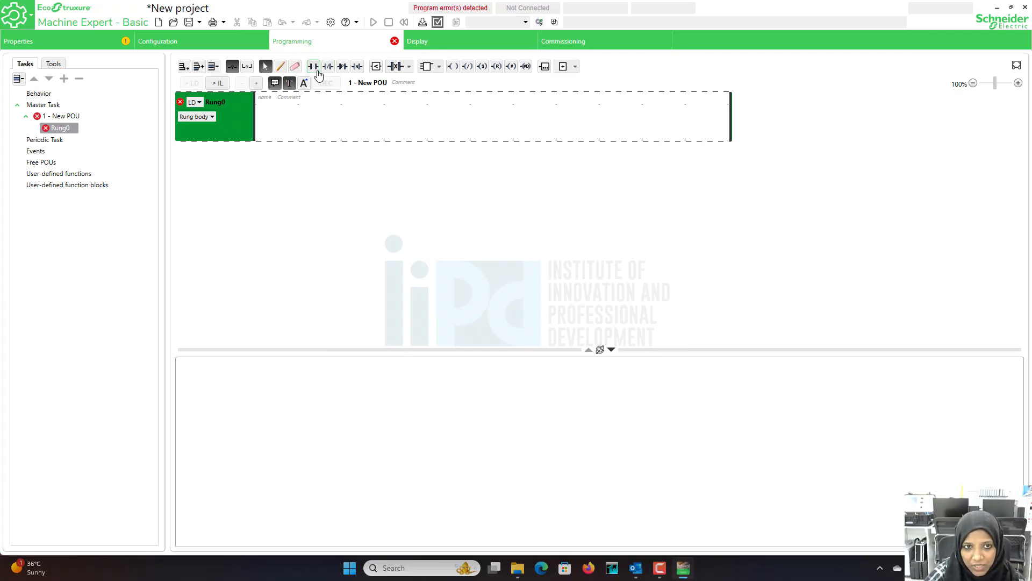
mouse_move(314, 65)
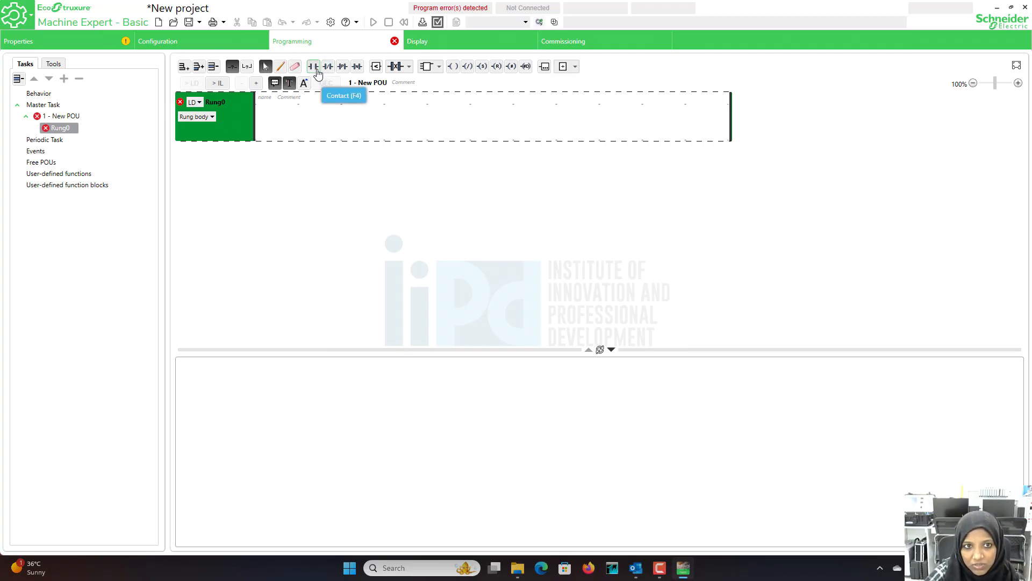
mouse_move(342, 66)
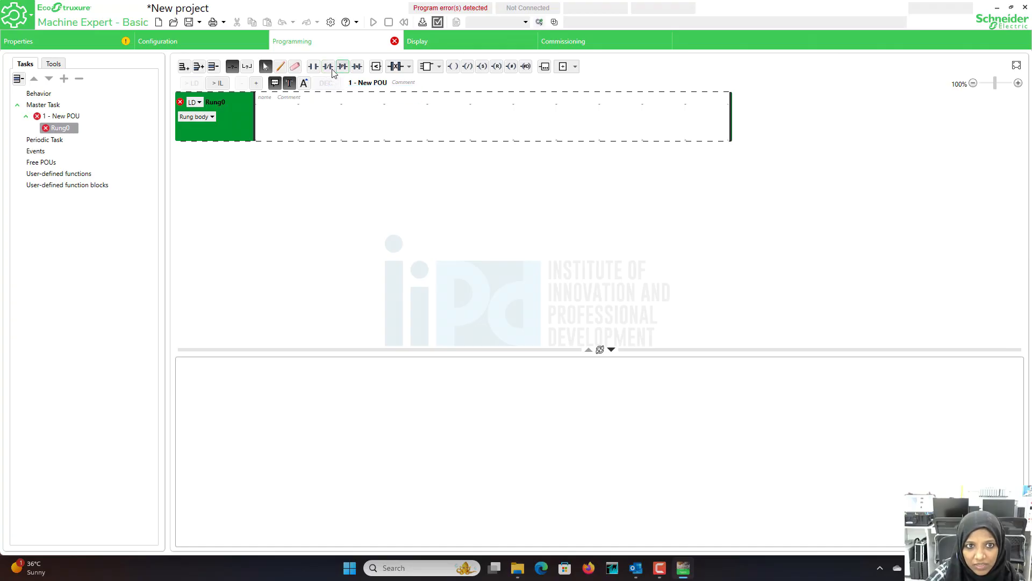
mouse_move(342, 66)
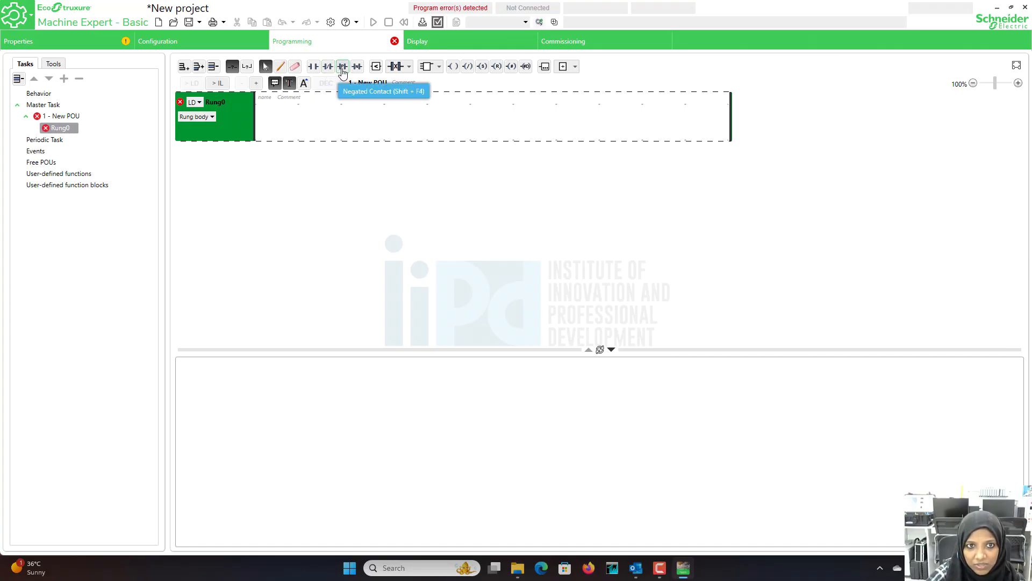
mouse_move(428, 66)
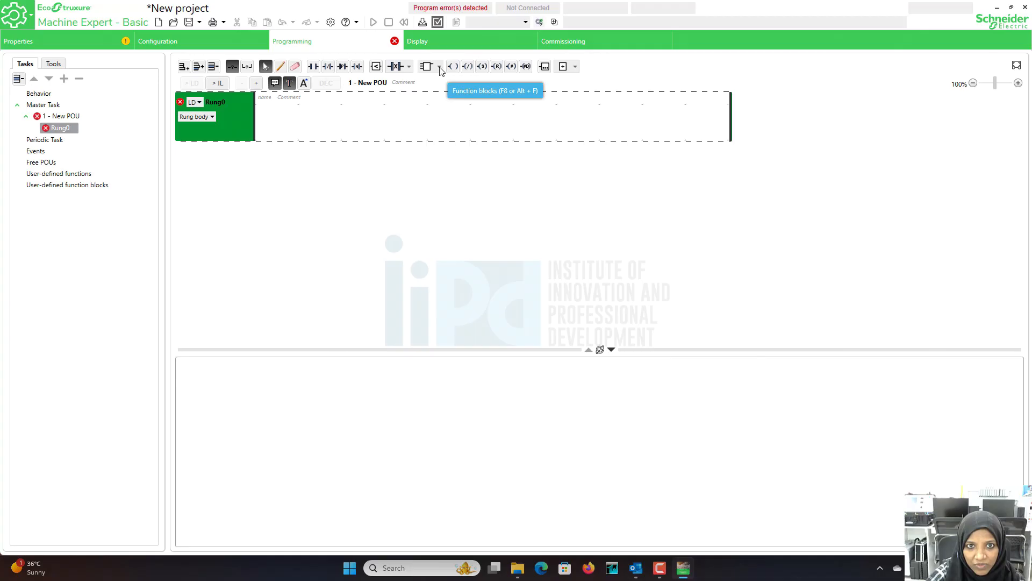
left_click(426, 66)
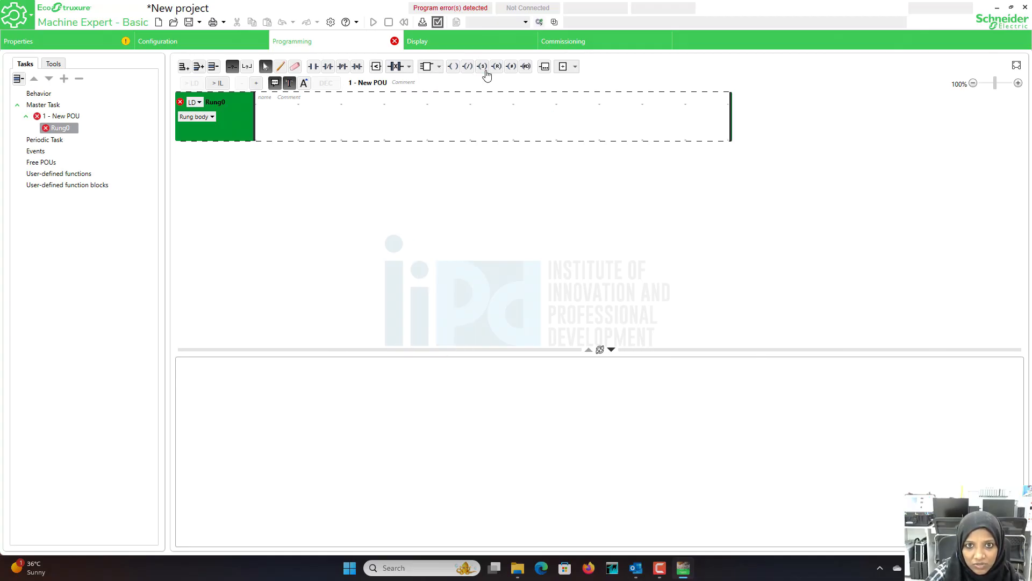
mouse_move(452, 66)
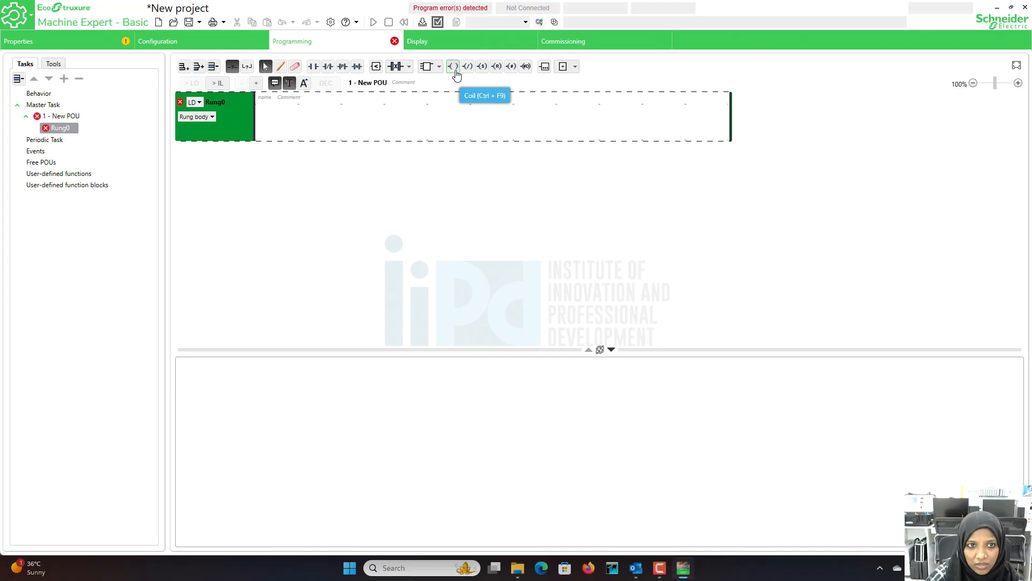
mouse_move(494, 71)
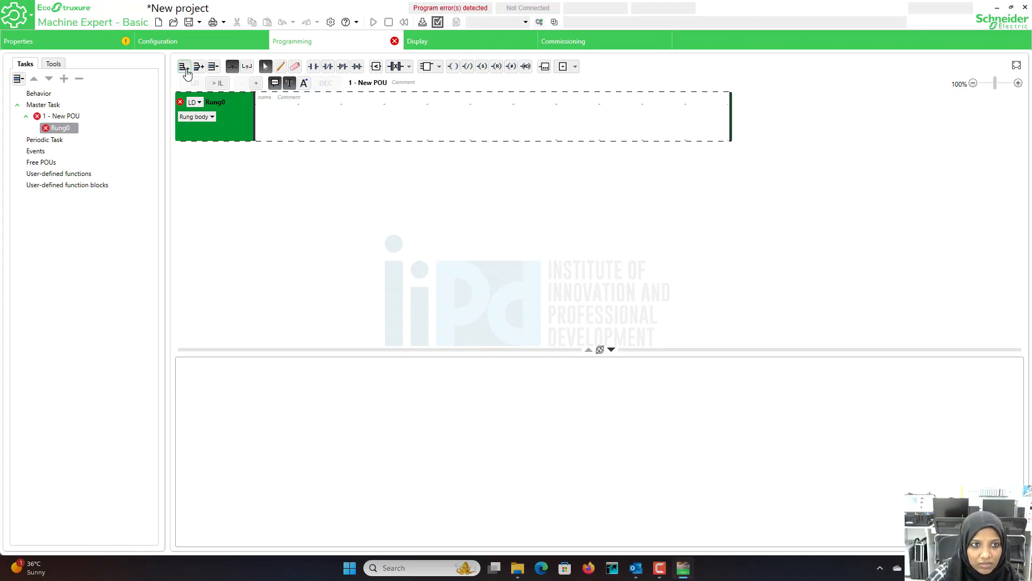
- Add Rung1, try the rung toolbar tools, then delete Rung1 leaving only Rung0
left_click(185, 66)
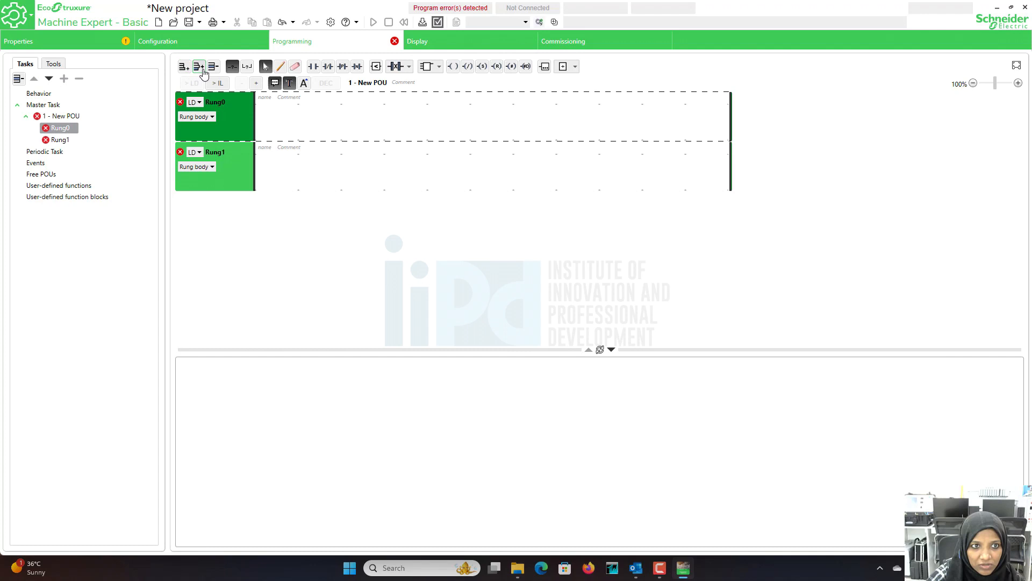
left_click(198, 66)
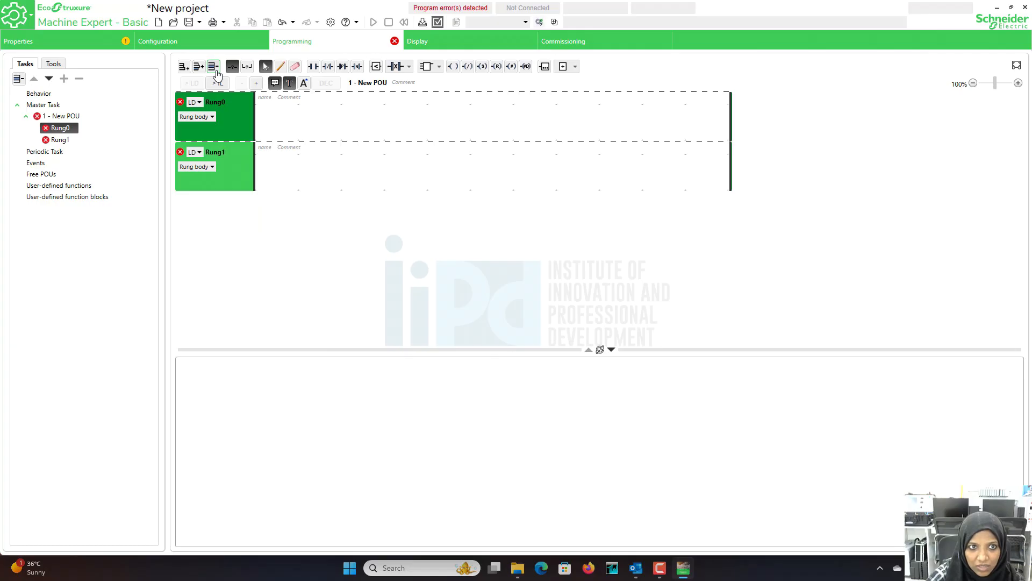
left_click(231, 66)
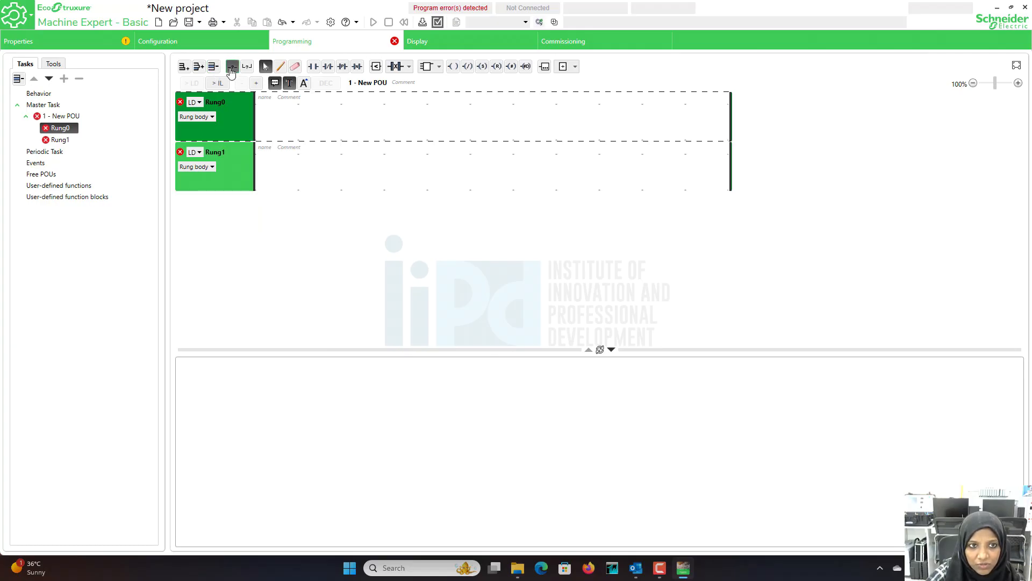
mouse_move(247, 66)
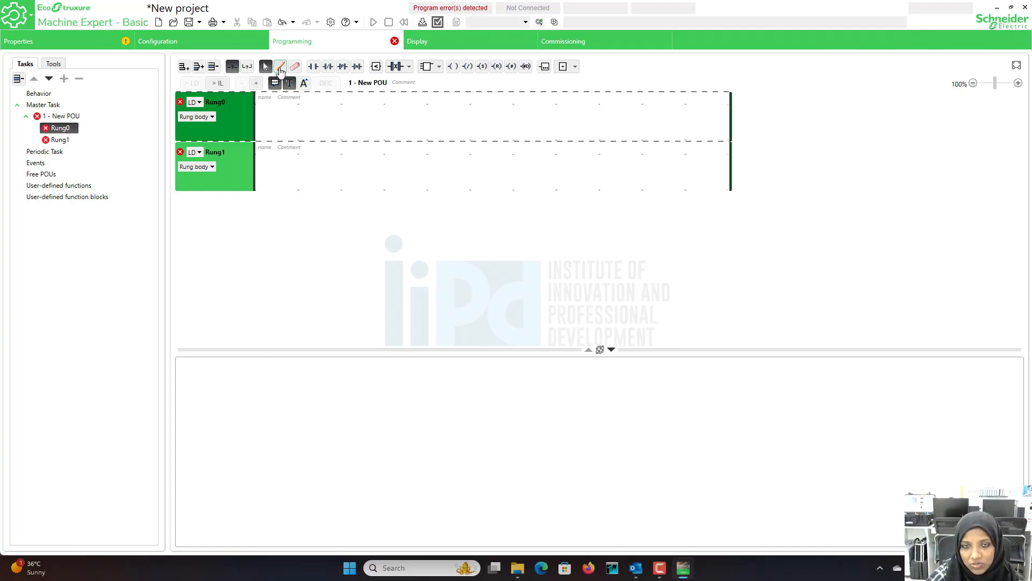
mouse_move(280, 66)
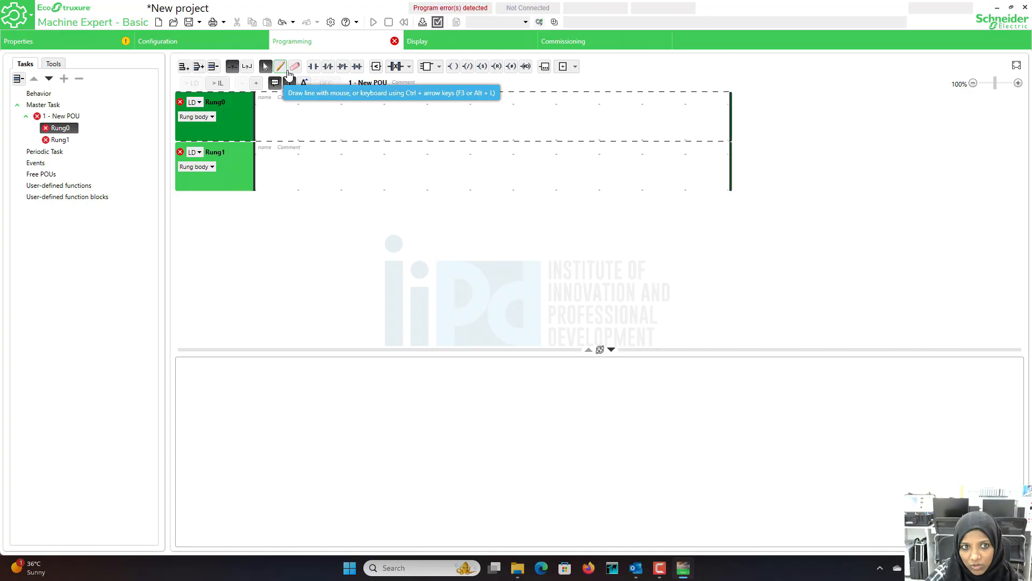
mouse_move(296, 66)
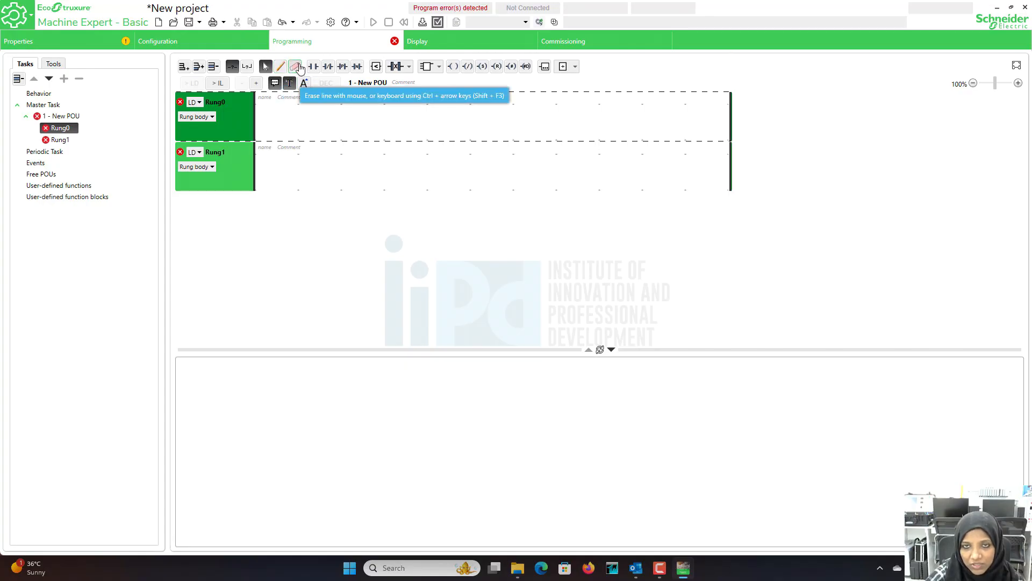
left_click(223, 166)
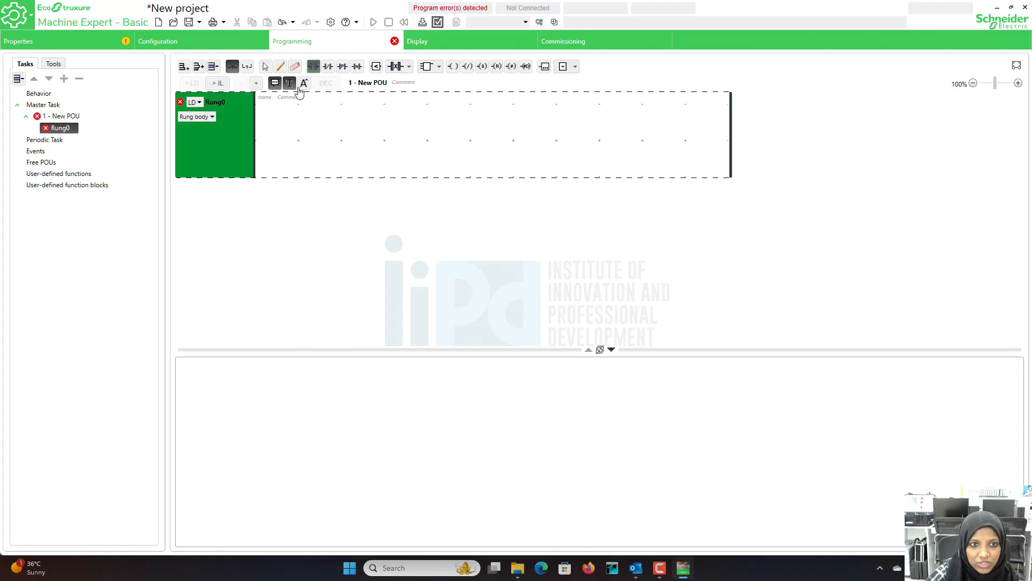
- Place a normally open contact wired across to an output coil on Rung0
left_click(314, 65)
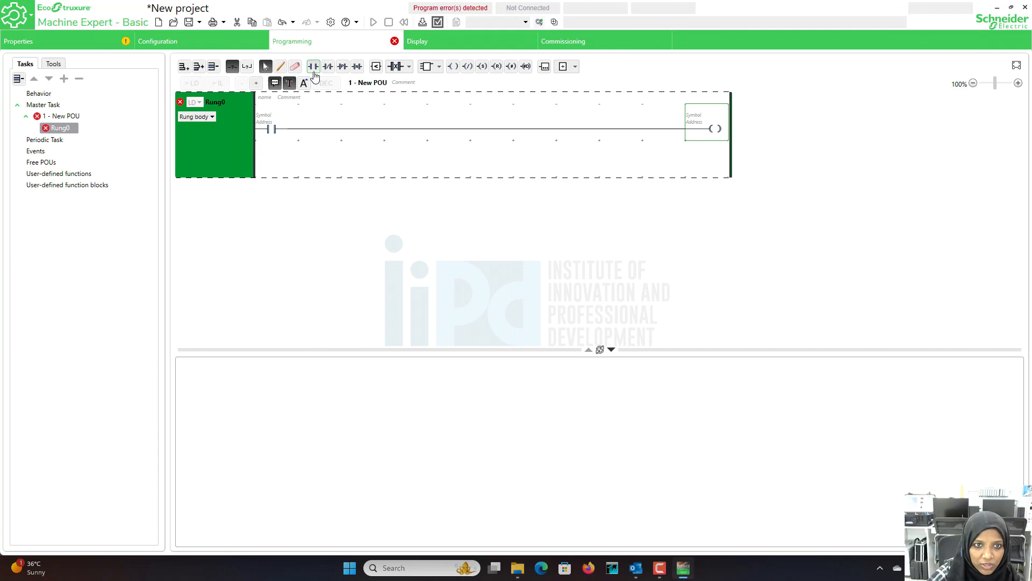
mouse_move(314, 66)
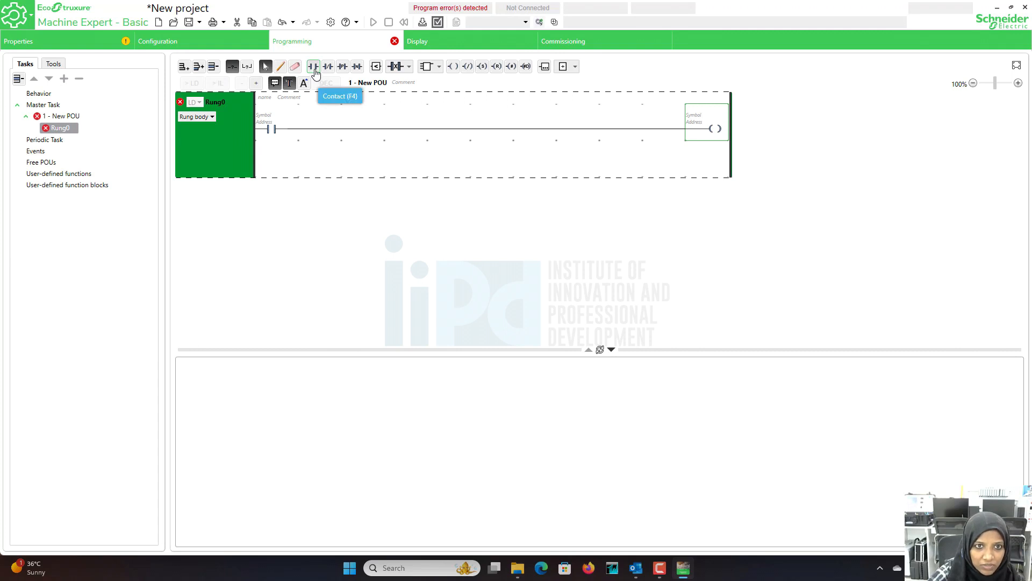
- Add a second contact on the row below and select the Draw Line tool
left_click(314, 66)
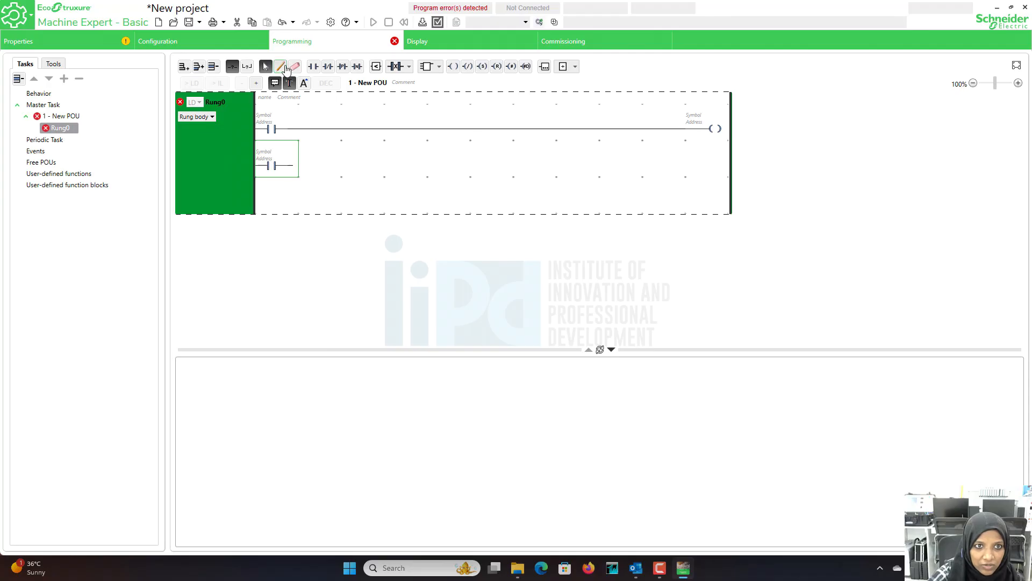
left_click(279, 66)
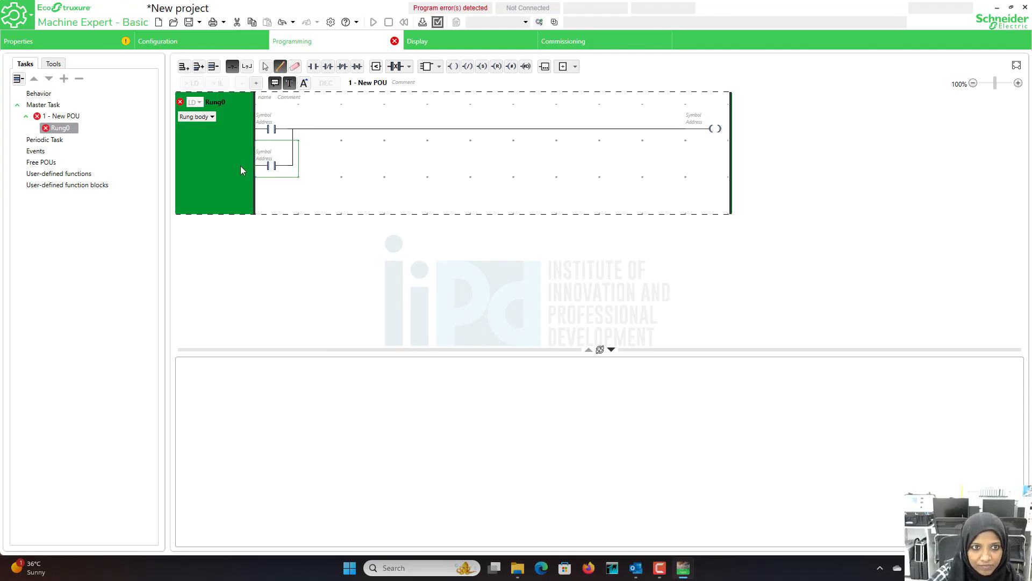
left_click(295, 66)
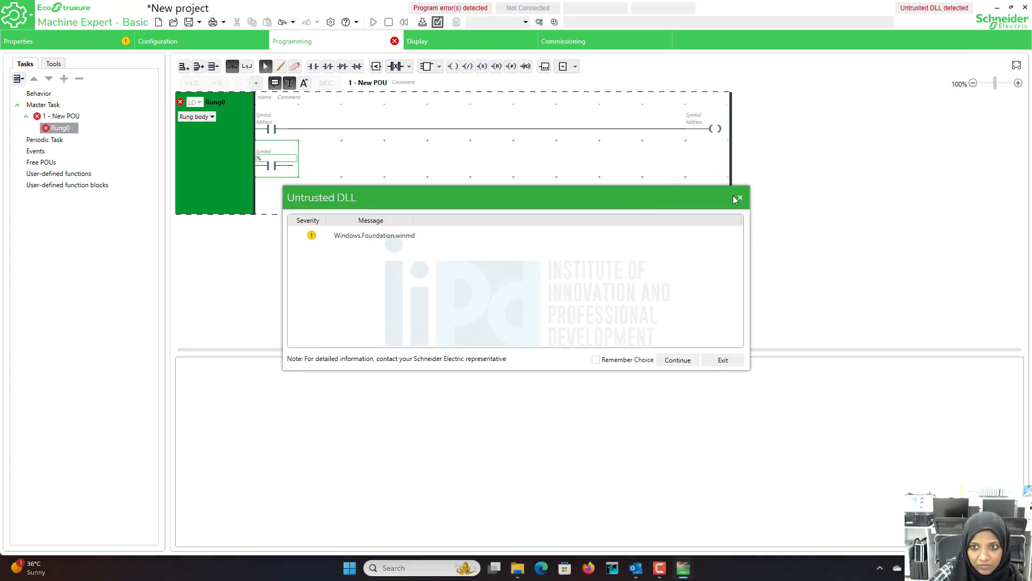
- Dismiss the Untrusted DLL warning dialog
left_click(739, 198)
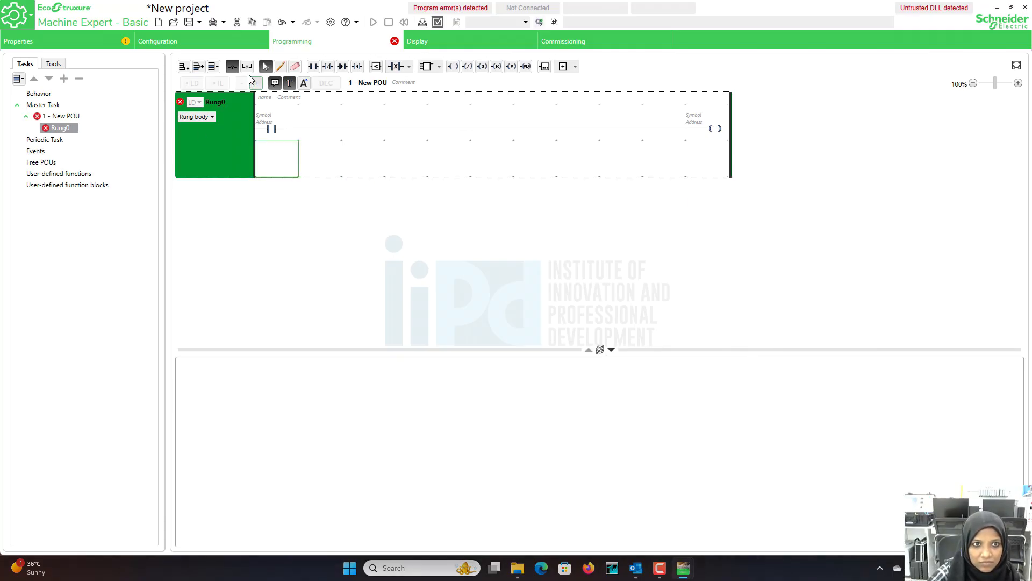
mouse_move(247, 65)
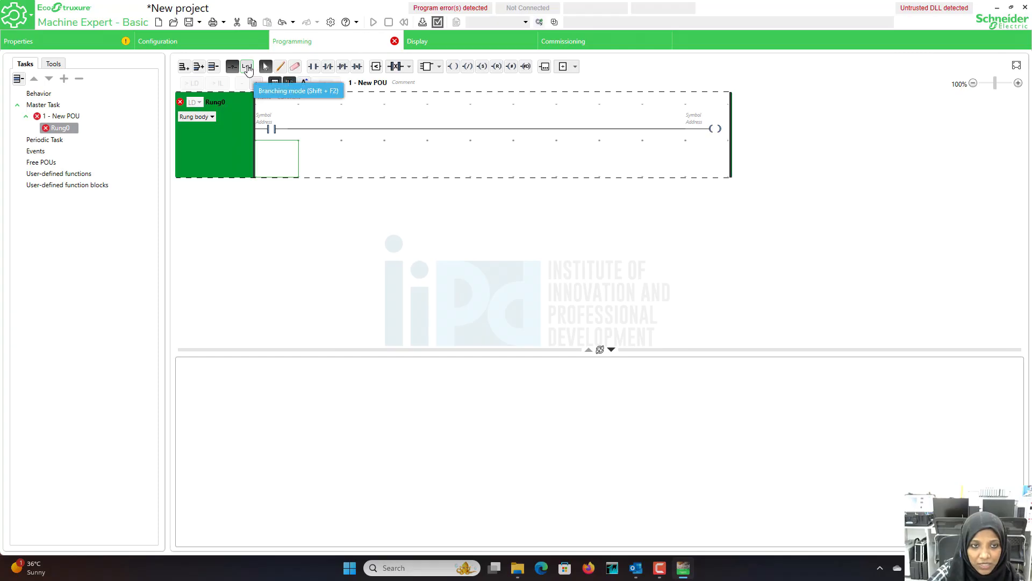
mouse_move(334, 71)
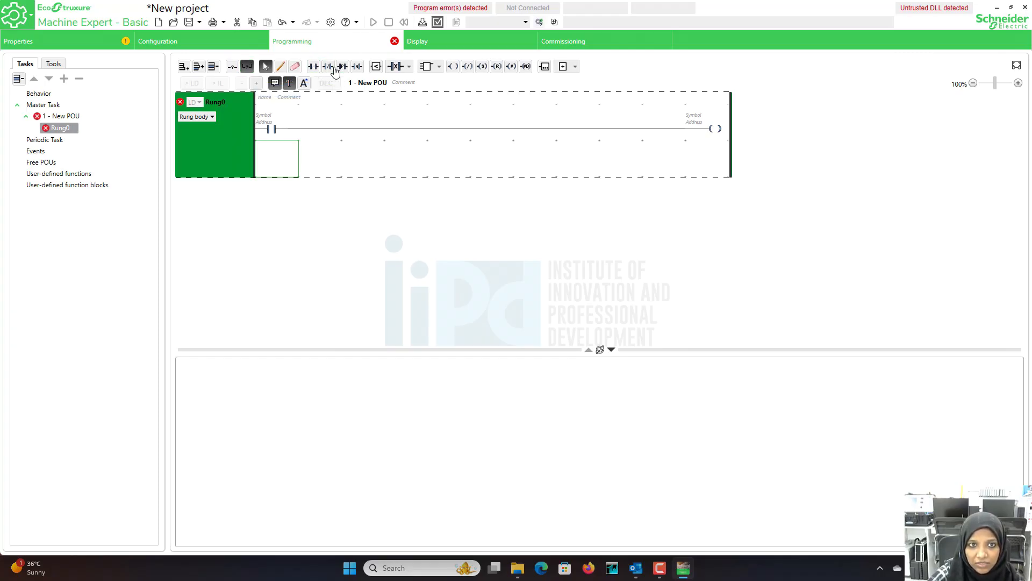
mouse_move(314, 66)
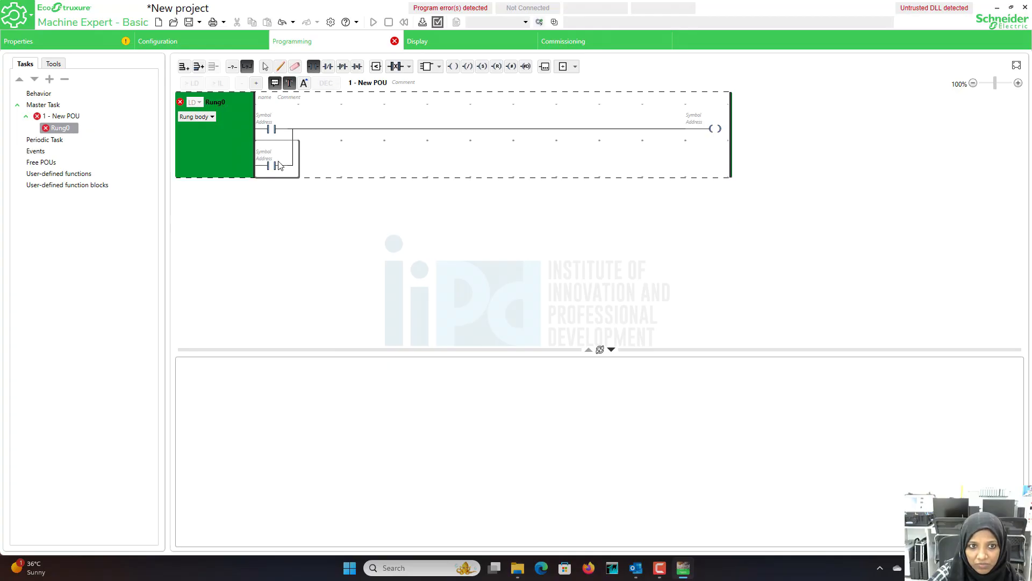
mouse_move(273, 164)
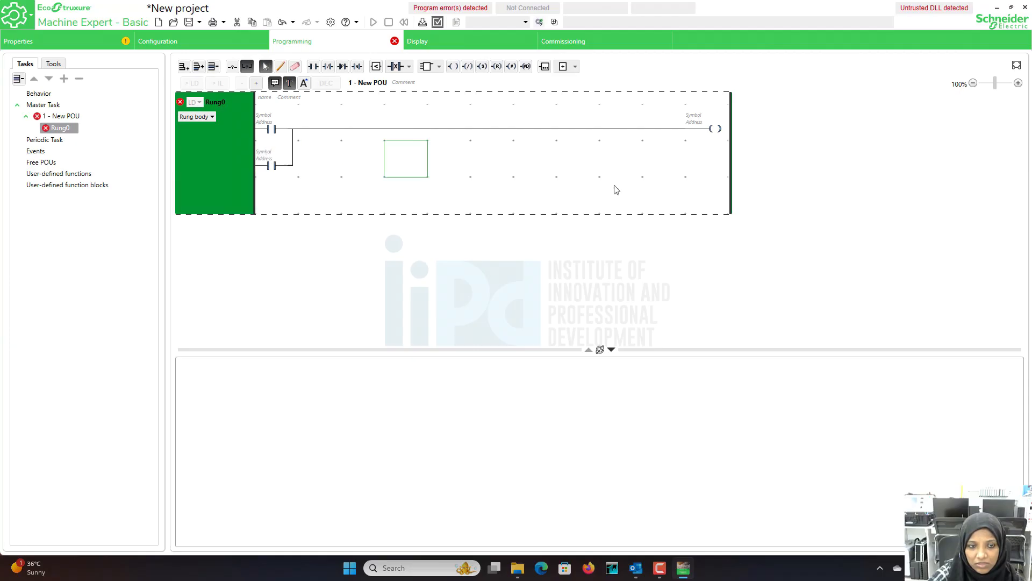
mouse_move(491, 92)
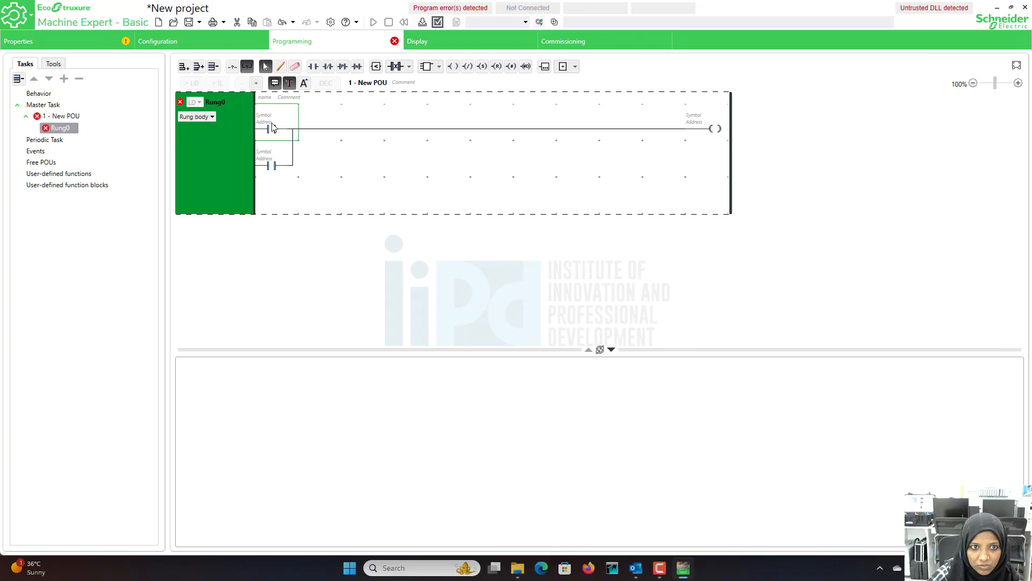
- Address the top contact %I0.0 and the parallel contact %I0.1
left_click(273, 122)
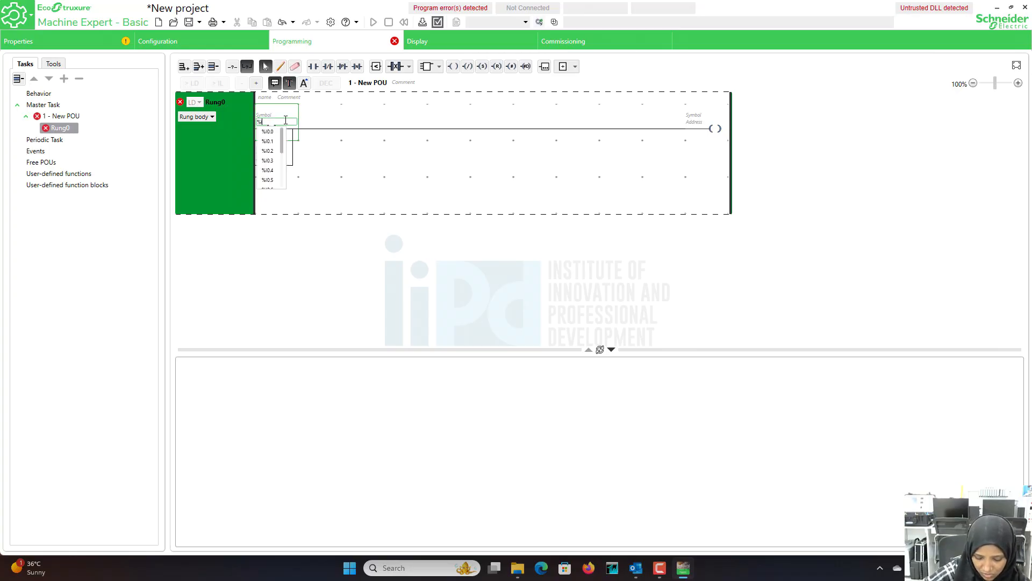
left_click(267, 132)
type("%I0.1")
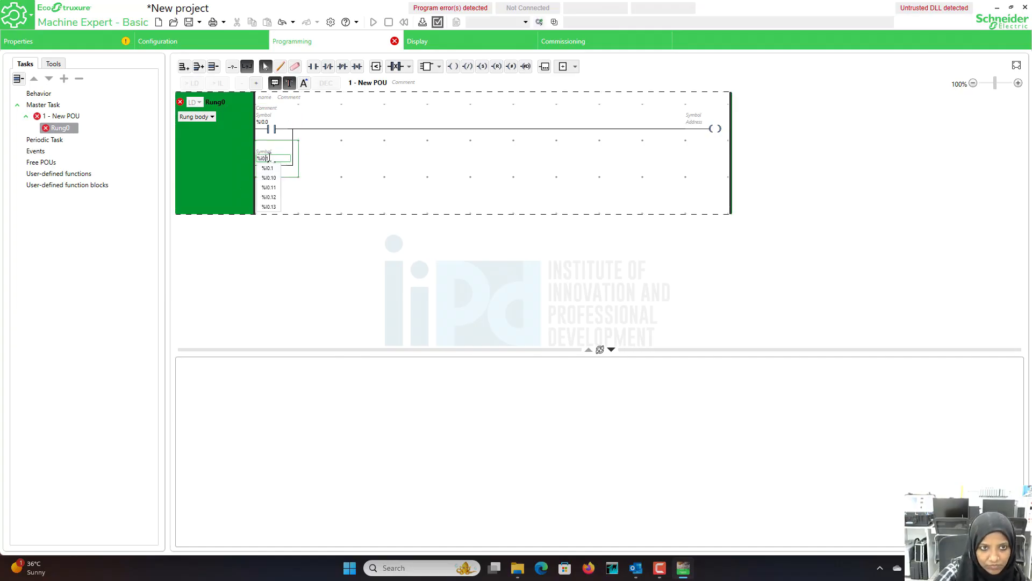
left_click(268, 168)
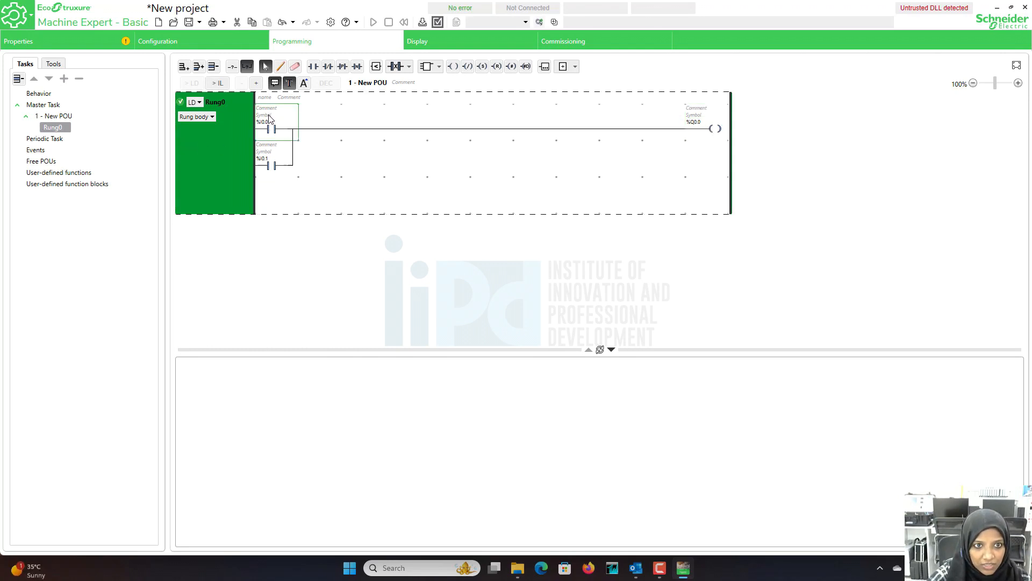
- Name the contacts IN1 and IN2 and the coil OUT1, associating them with their addresses
left_click(275, 117)
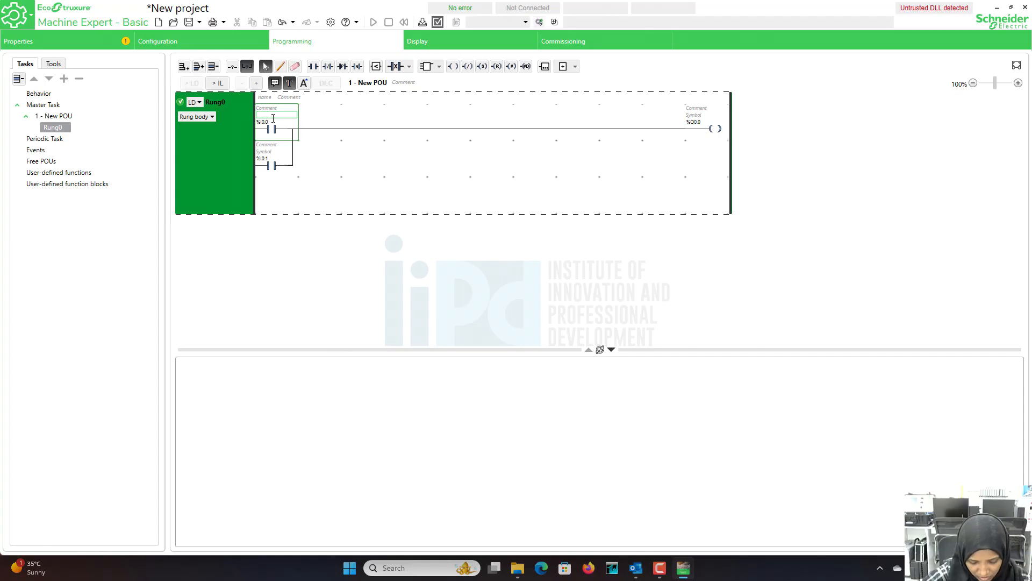
type("in1")
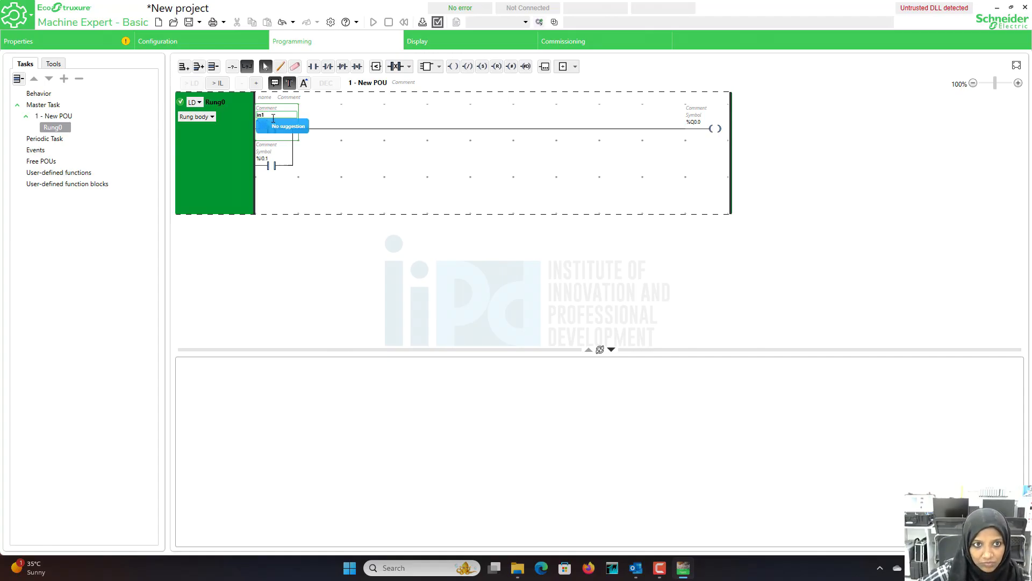
key("Return")
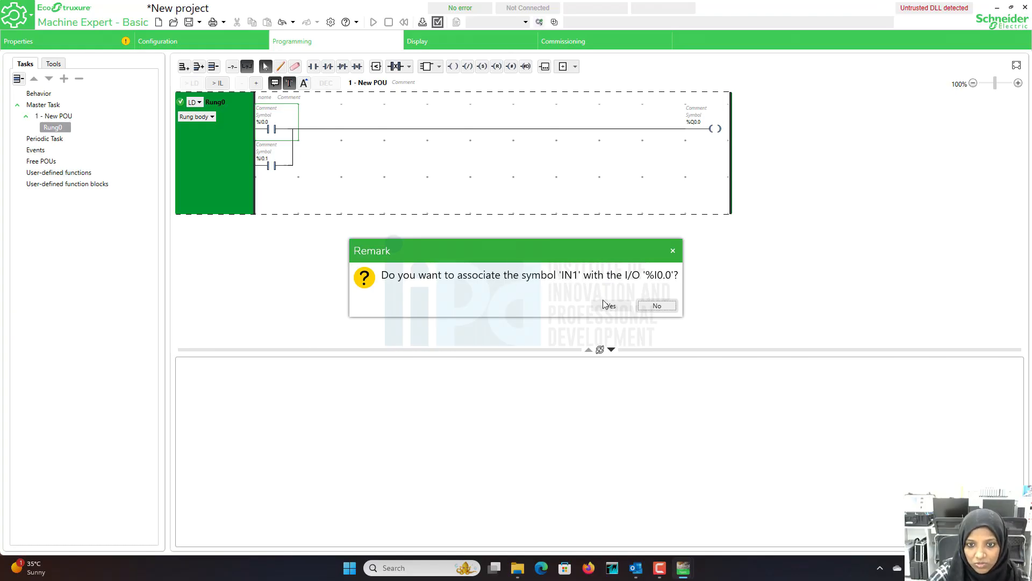
left_click(610, 305)
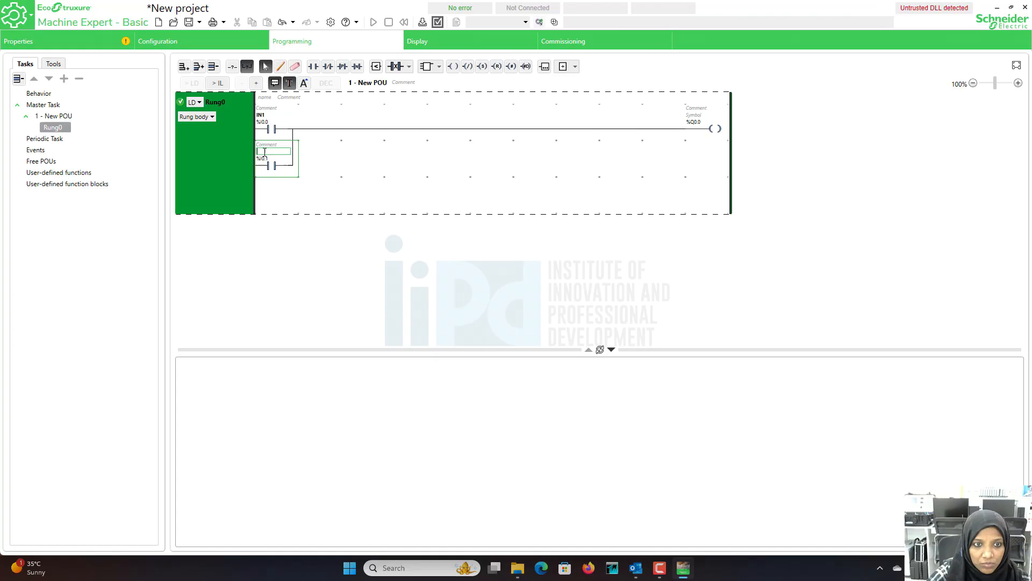
type("in2")
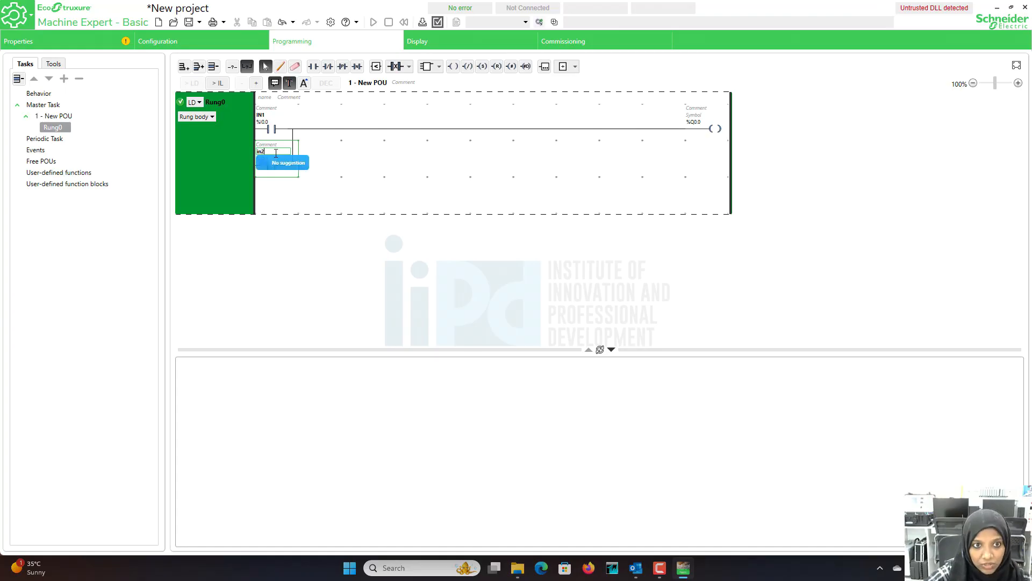
key("Return")
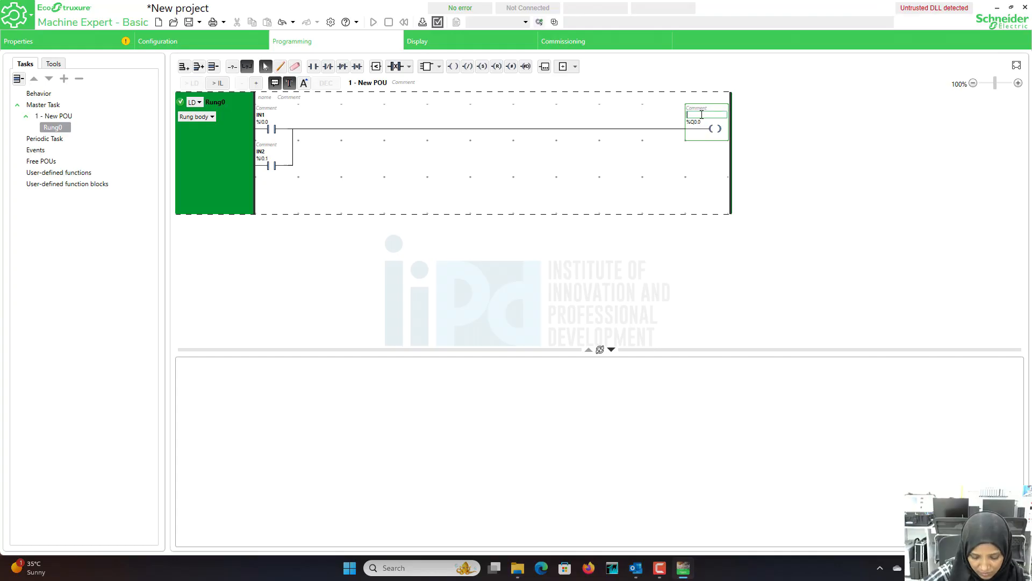
type("out1")
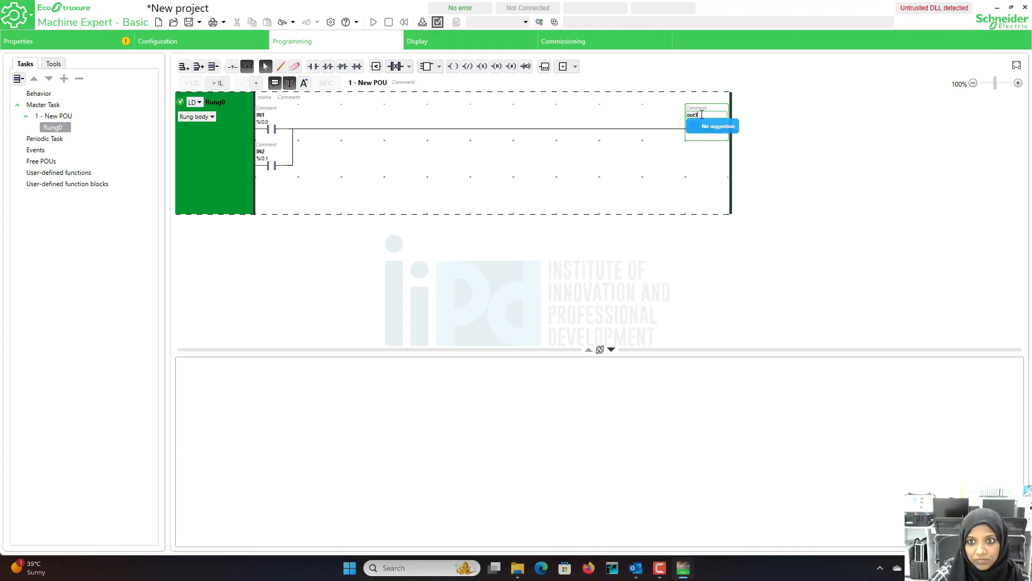
key("Return")
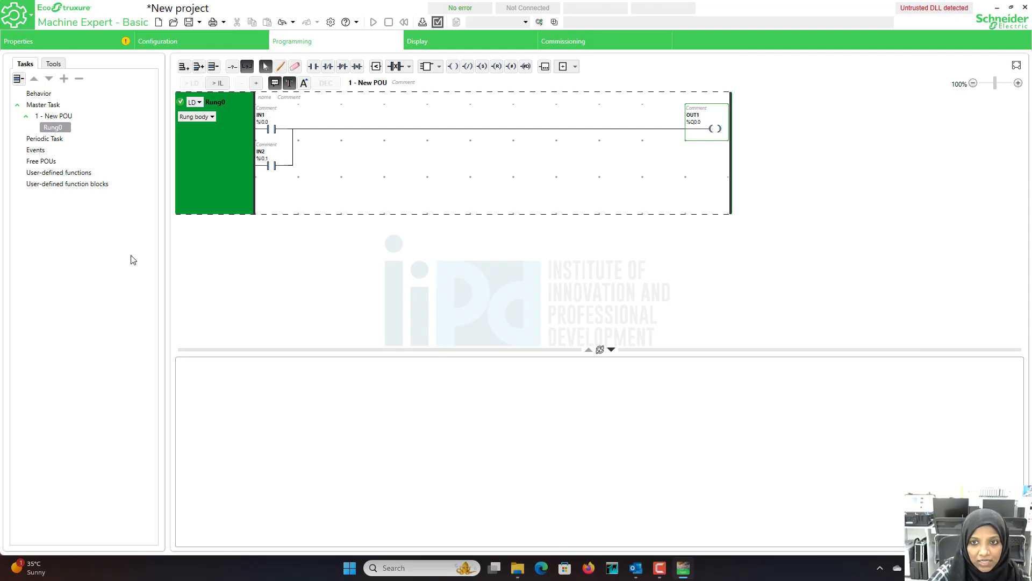
mouse_move(151, 252)
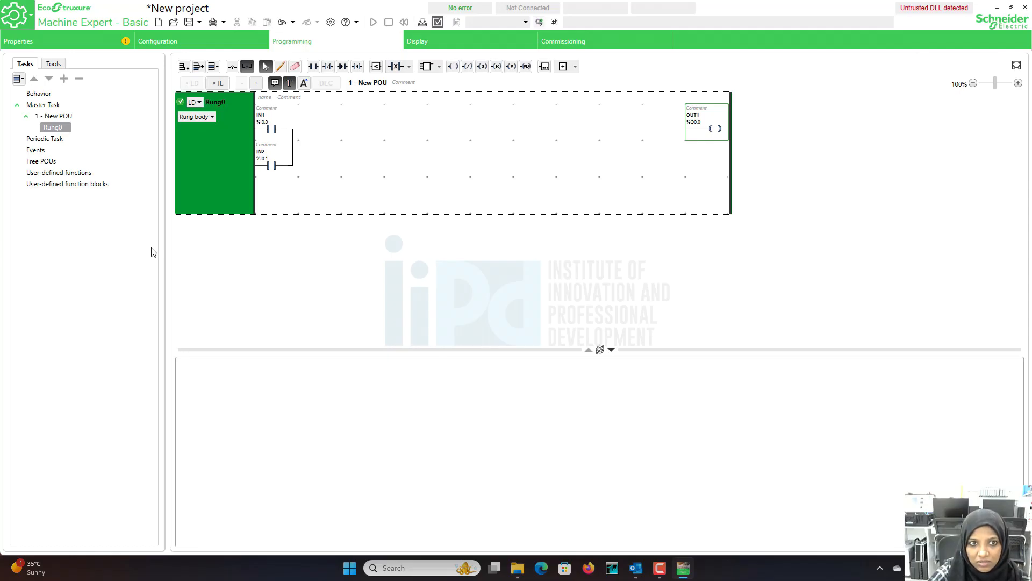
- Launch the PLC simulator from Commissioning to go online with the TM221CE24R
left_click(563, 41)
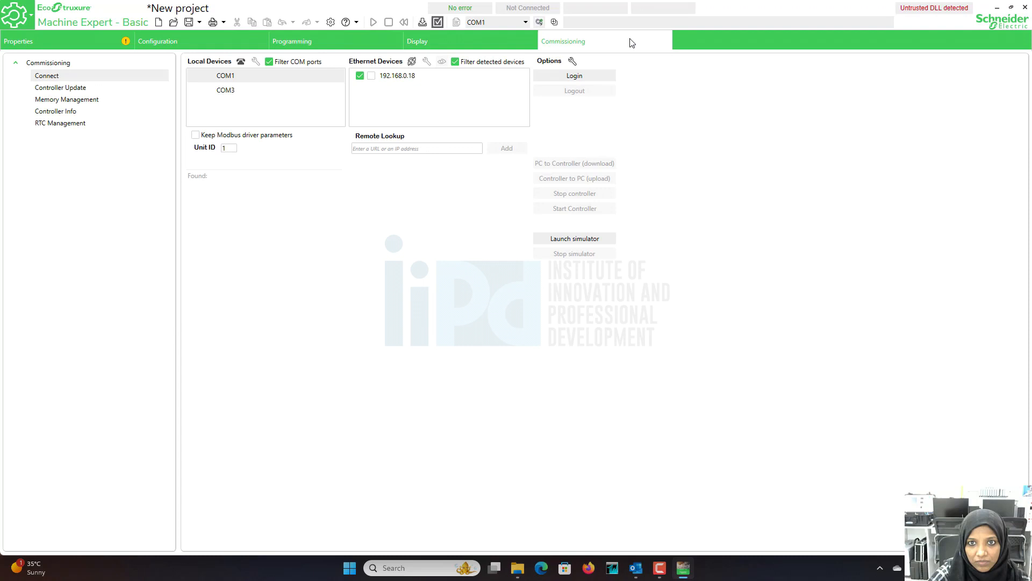
mouse_move(733, 153)
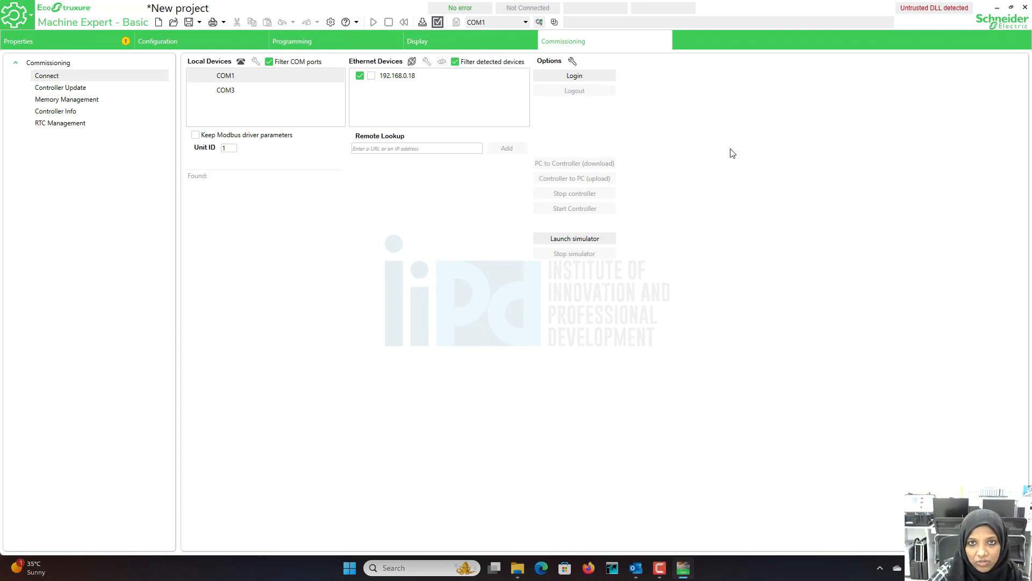
mouse_move(735, 156)
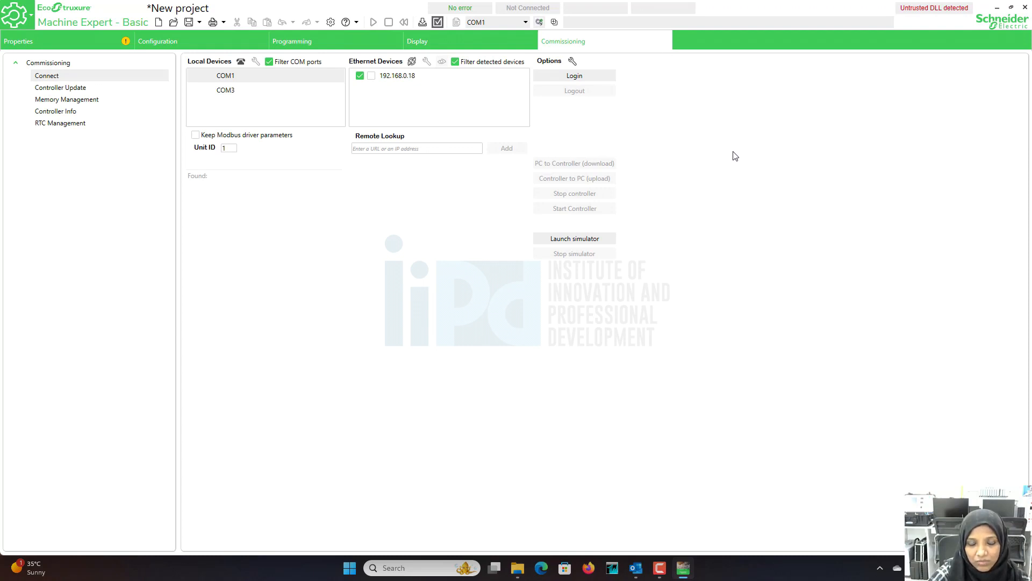
mouse_move(609, 179)
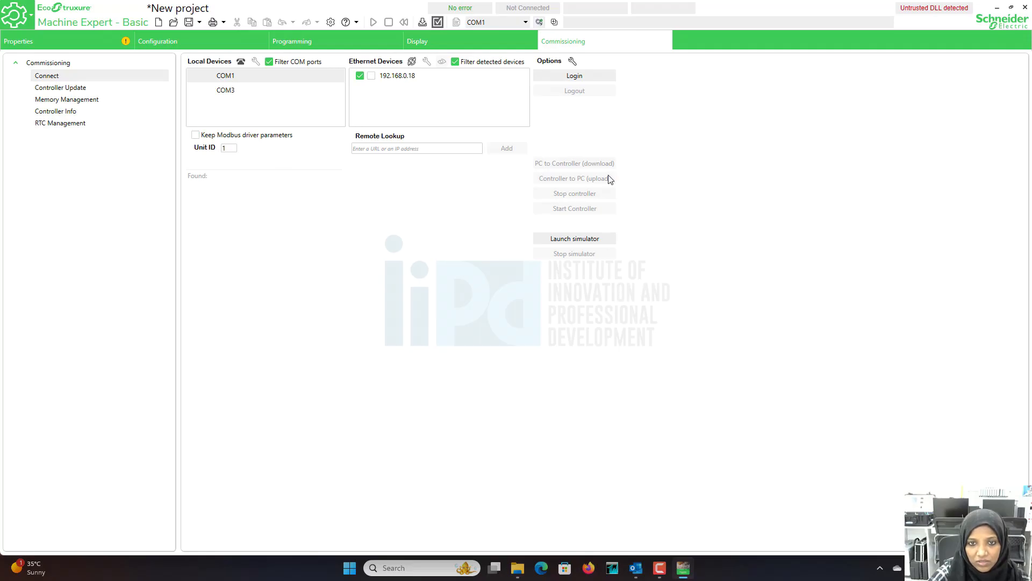
mouse_move(573, 238)
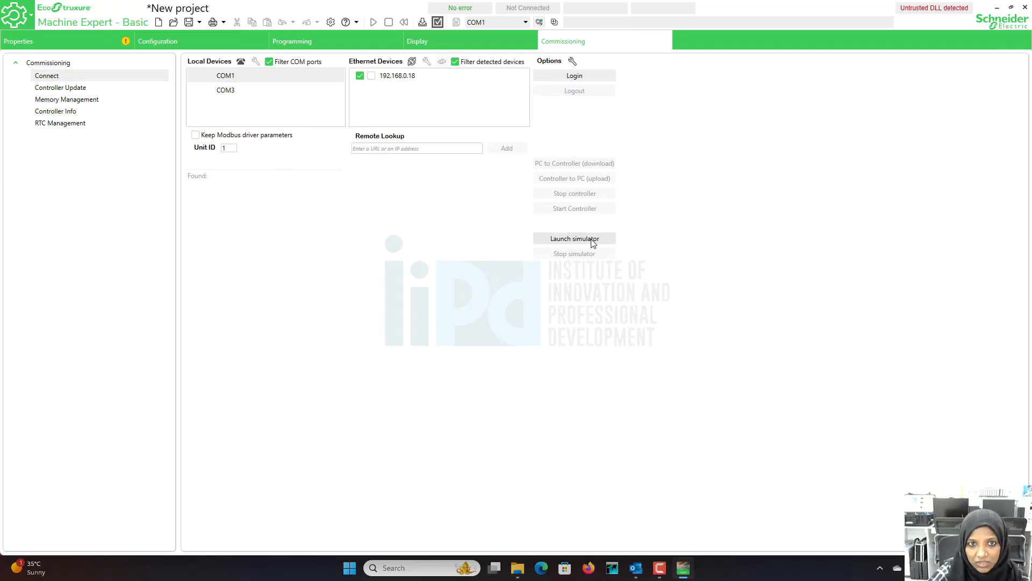
mouse_move(598, 243)
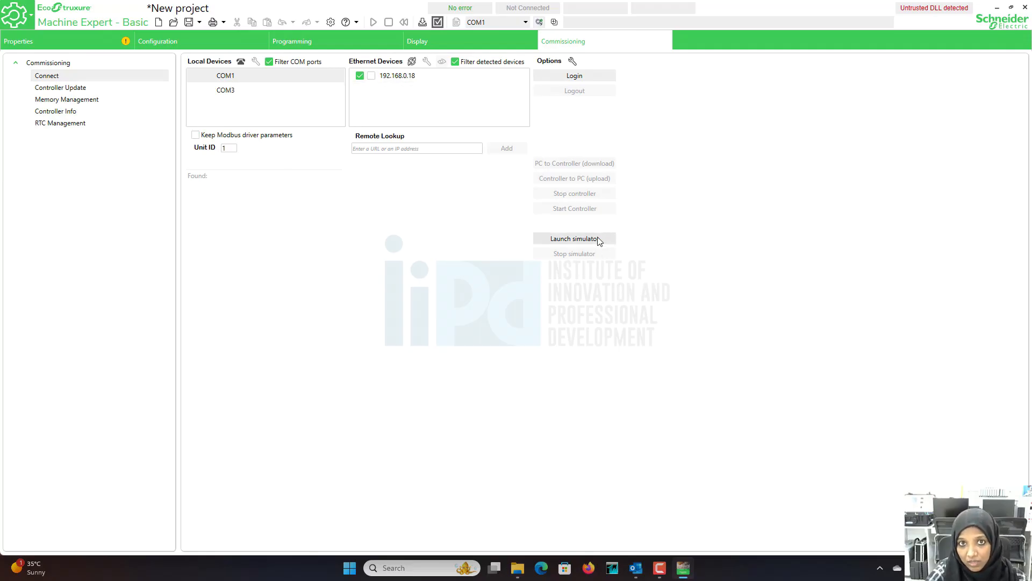
mouse_move(697, 296)
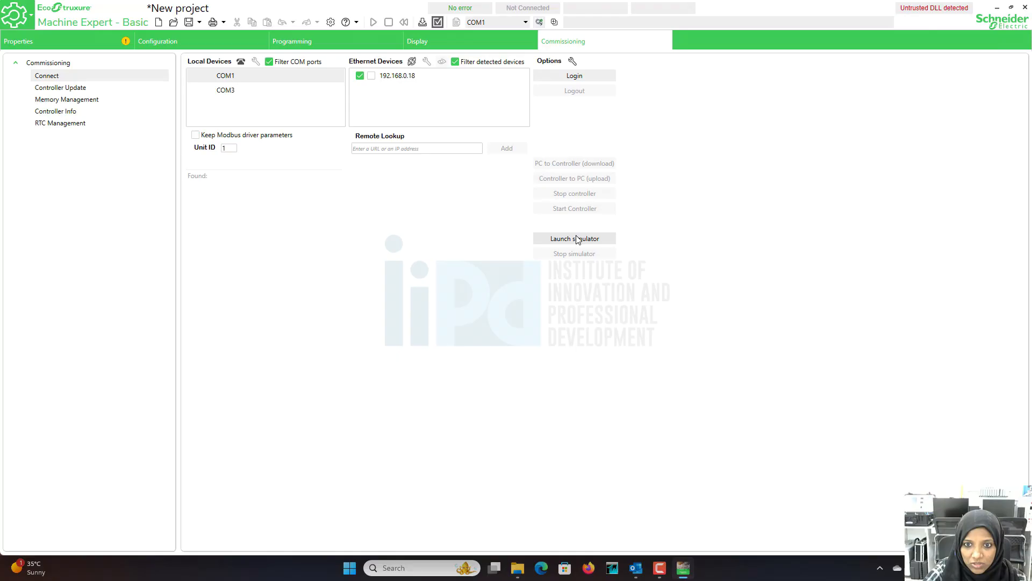
left_click(573, 238)
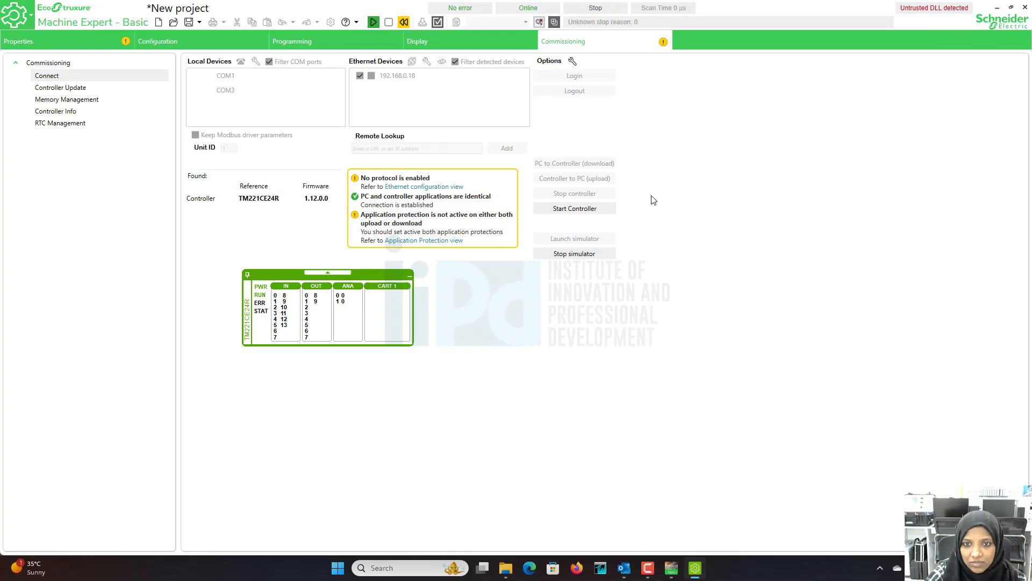
mouse_move(620, 205)
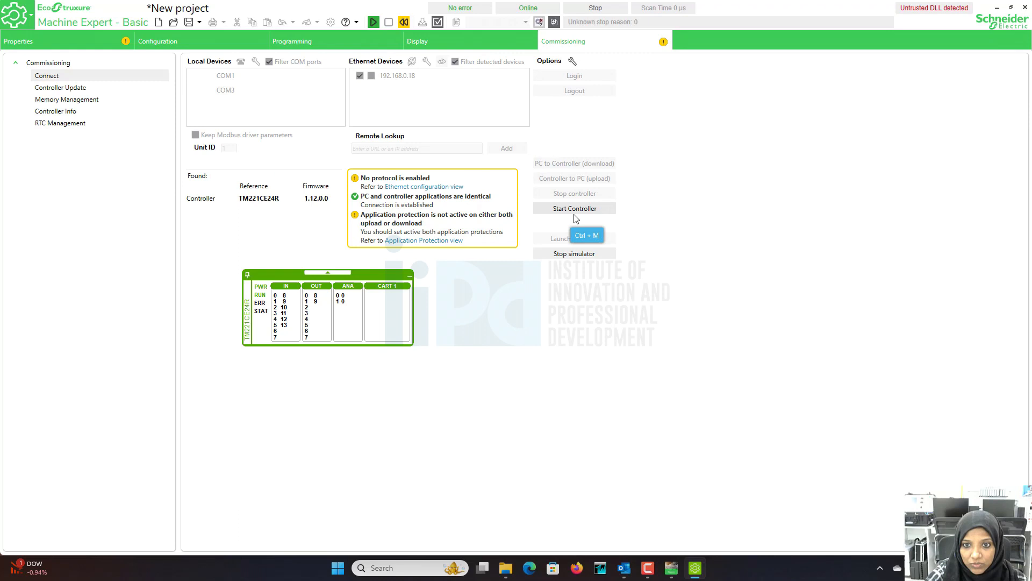
mouse_move(582, 216)
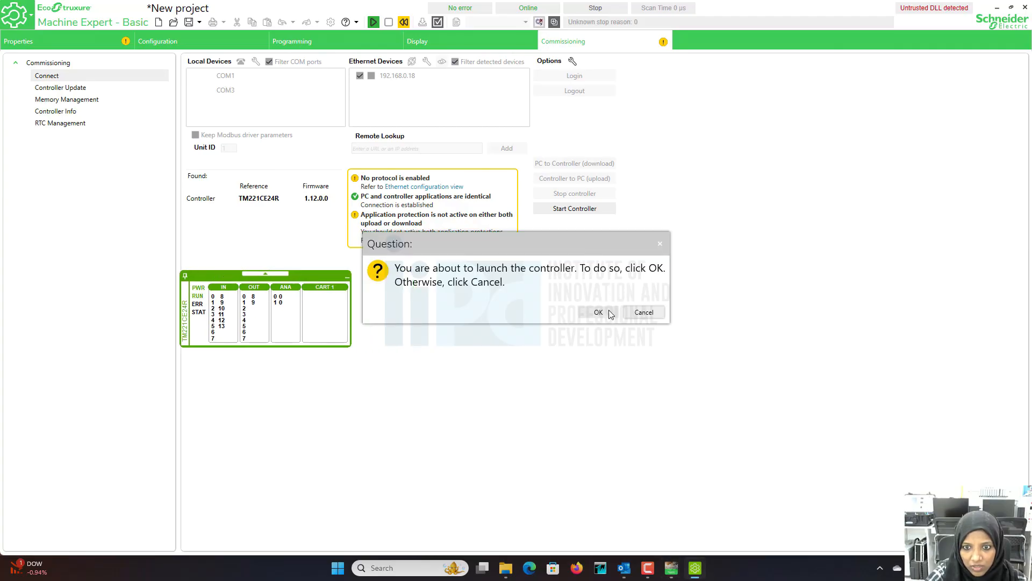
- Start the simulated controller, monitor Rung0, and force IN1 back to False after OUT1 energises
left_click(598, 312)
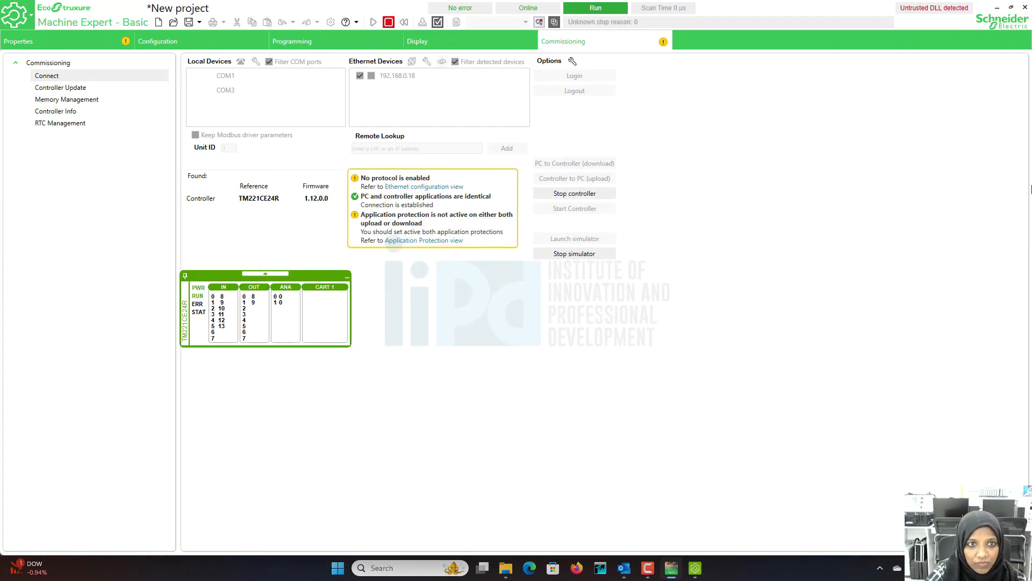
left_click(291, 41)
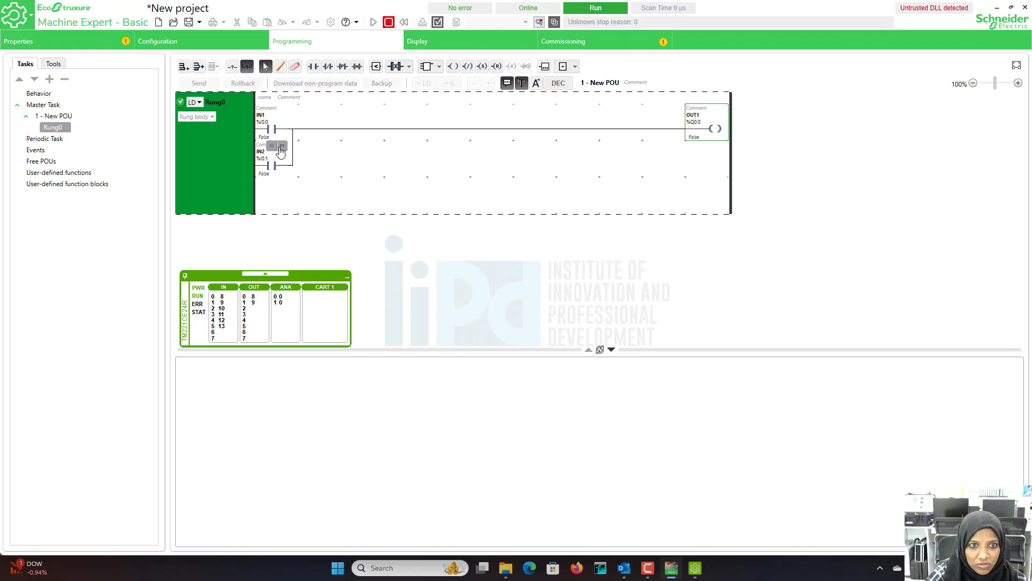
mouse_move(281, 147)
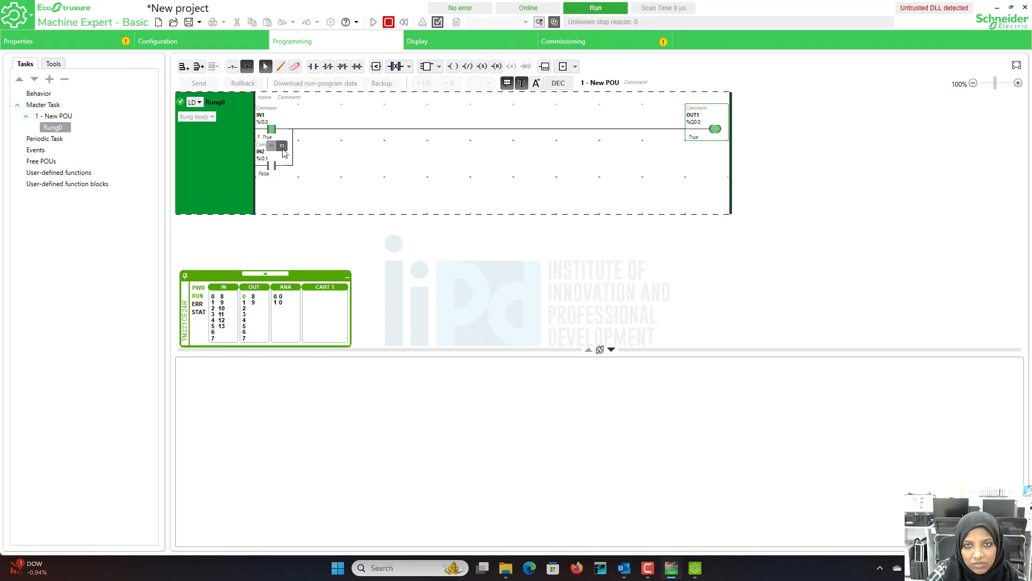
mouse_move(590, 141)
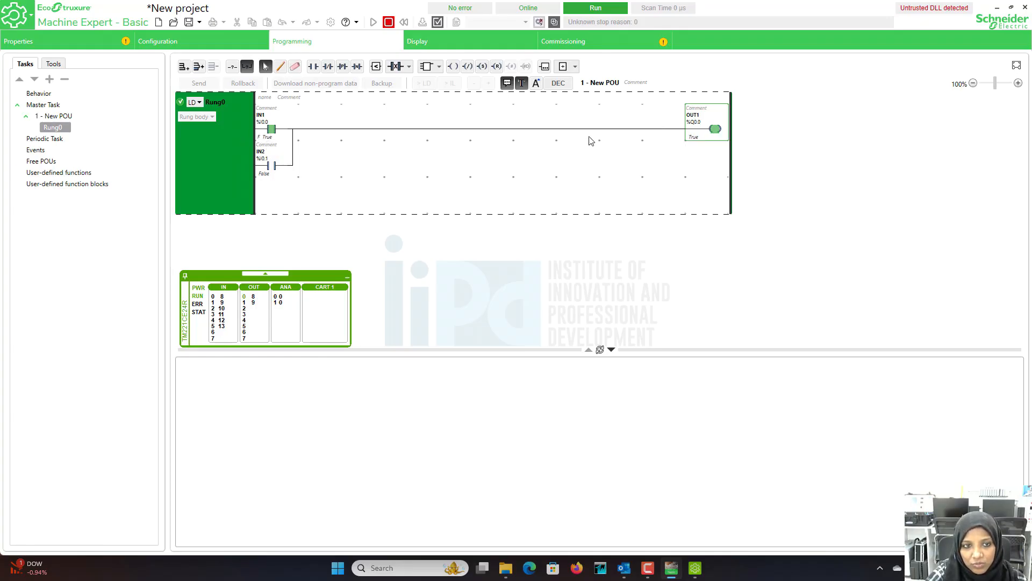
left_click(270, 129)
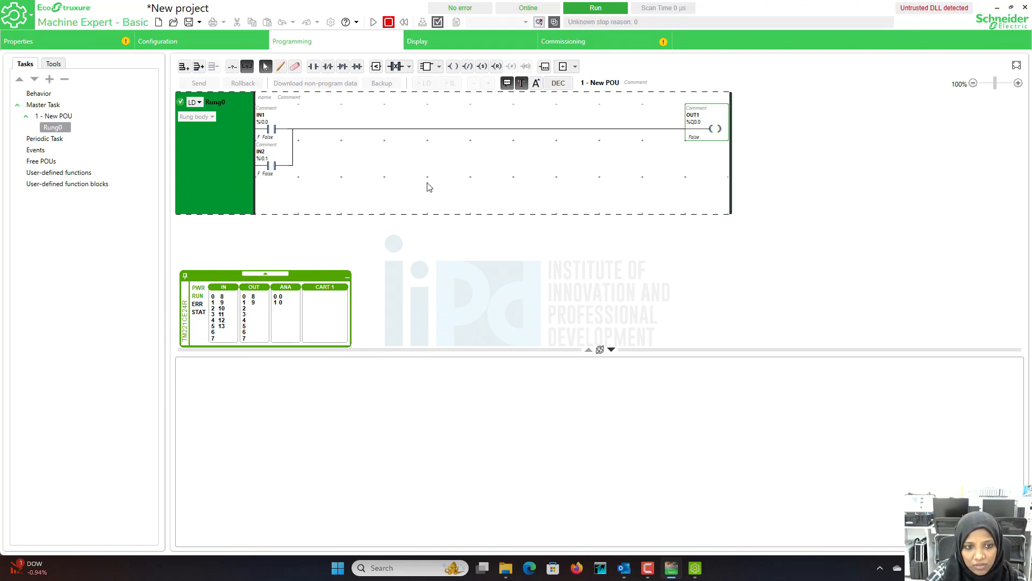
mouse_move(116, 296)
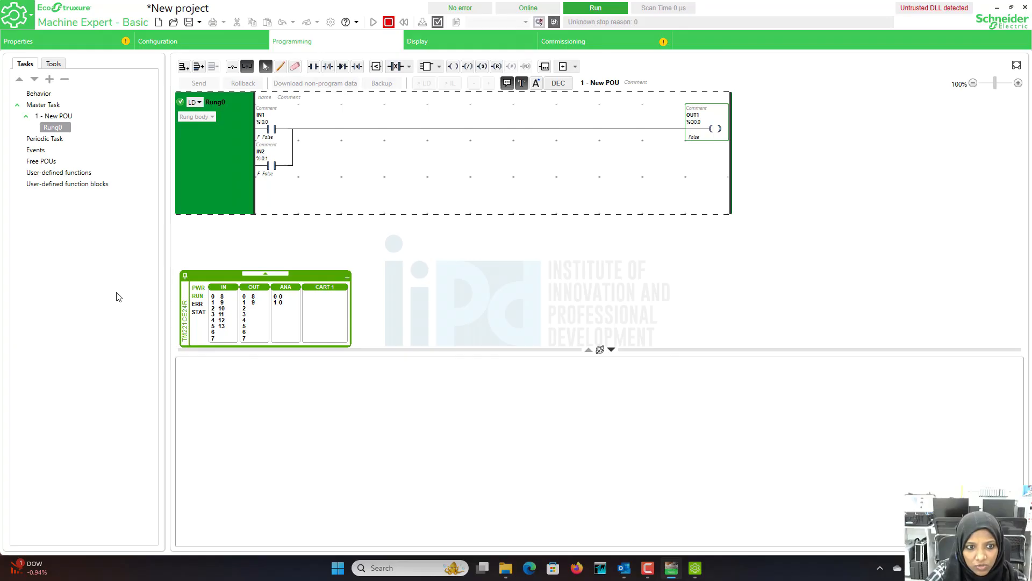
mouse_move(216, 301)
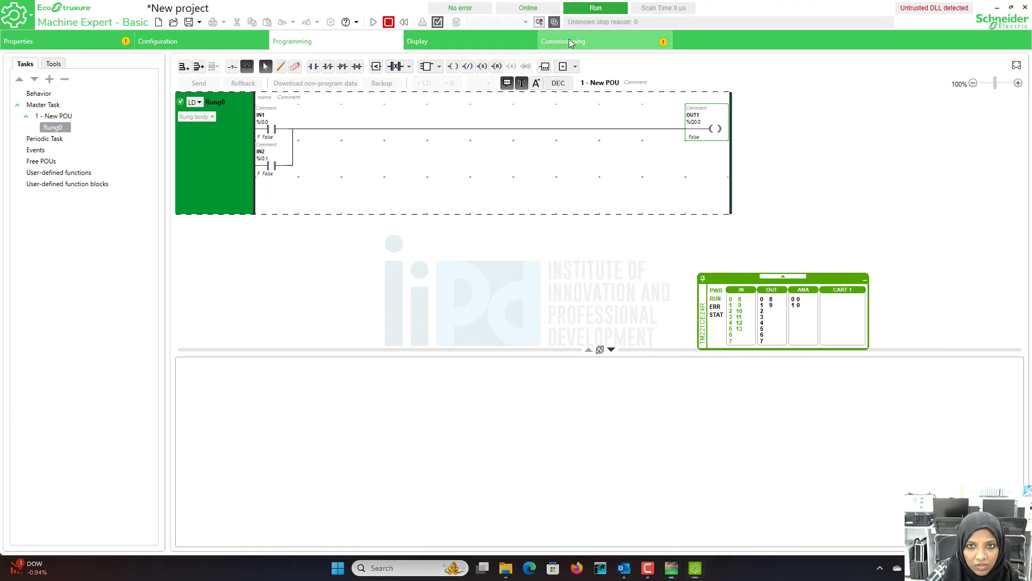
- Stop the simulated controller, confirm with OK, and shut down the simulator
left_click(562, 40)
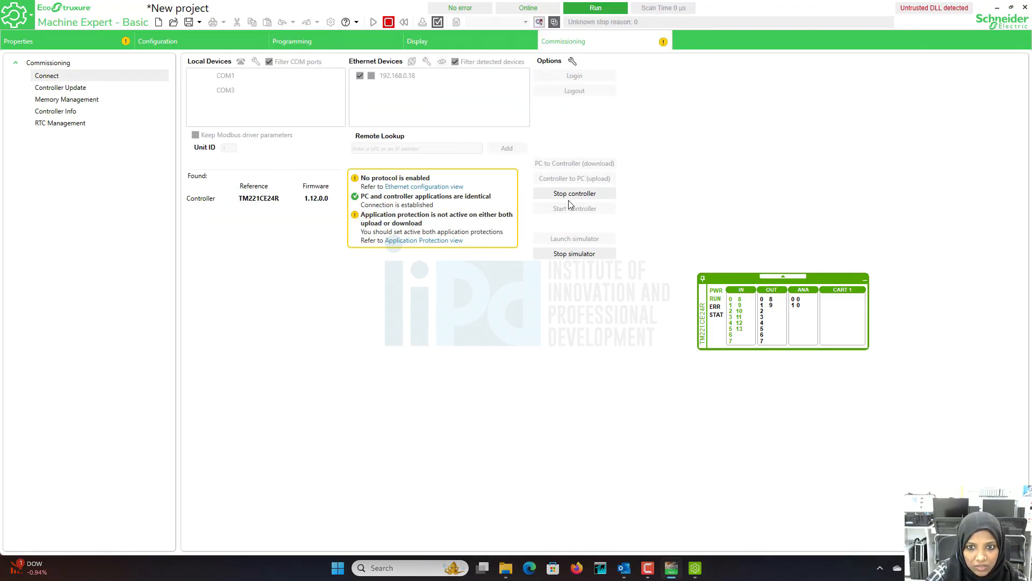
left_click(574, 193)
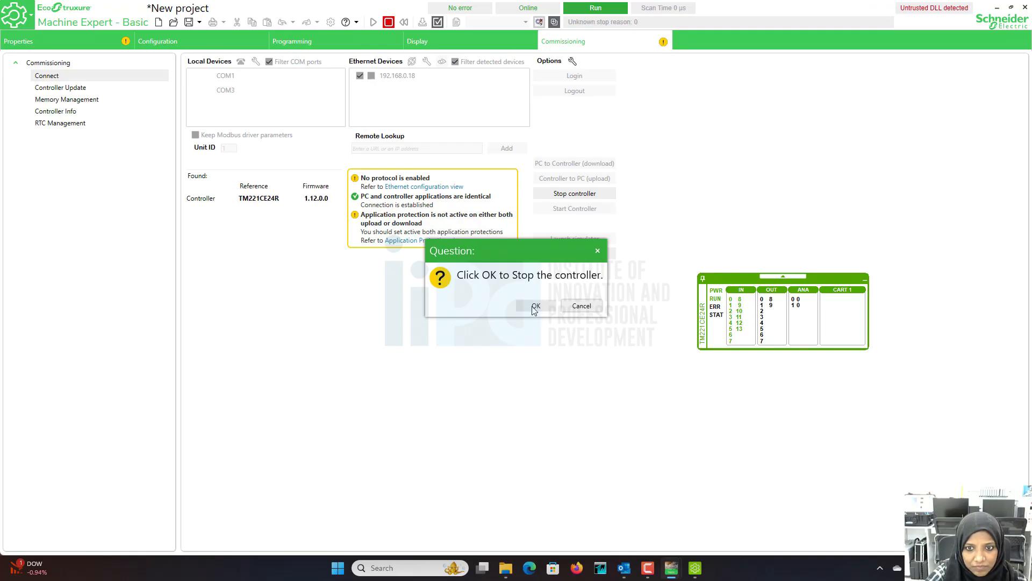
left_click(535, 305)
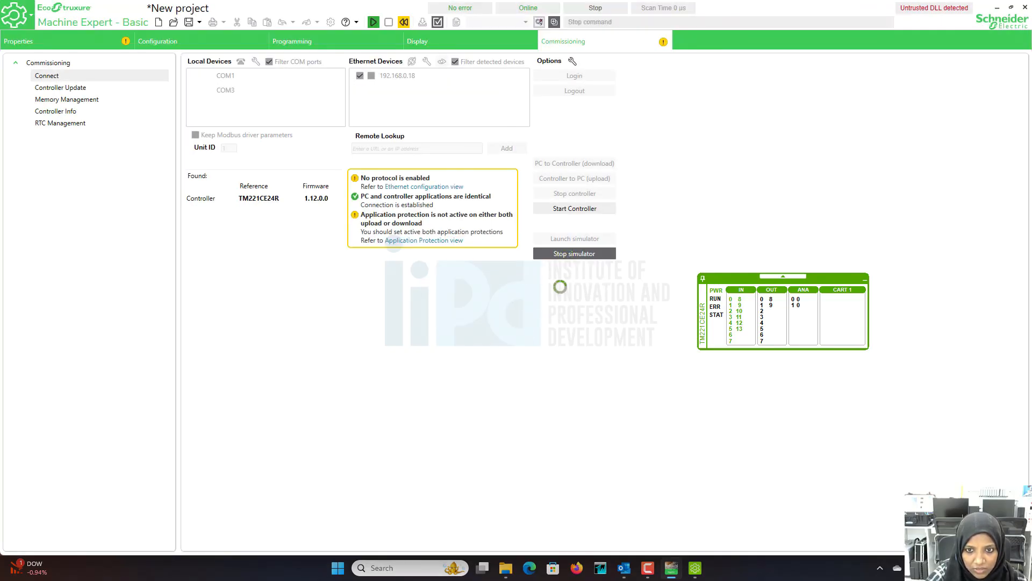
left_click(291, 41)
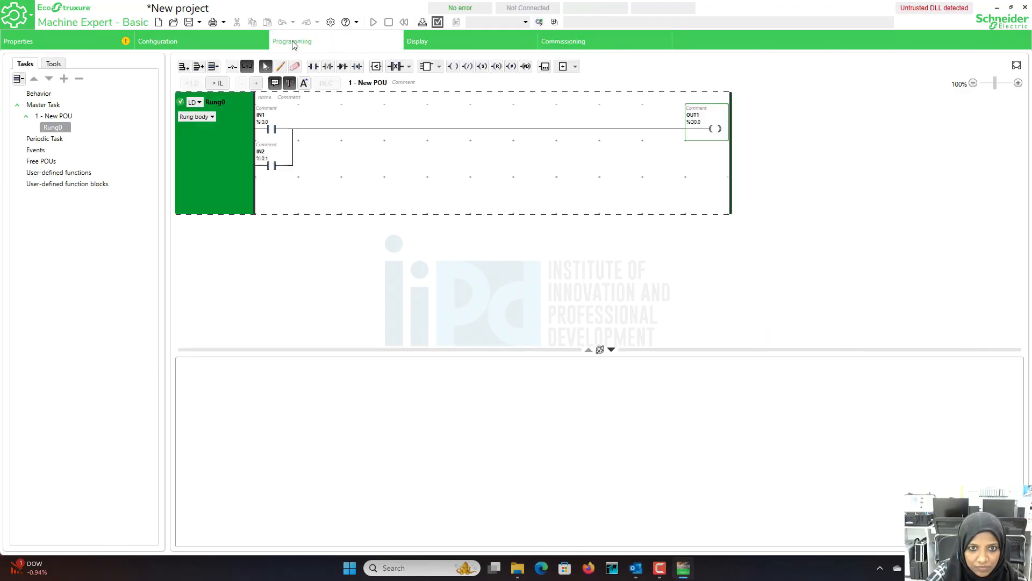
mouse_move(620, 290)
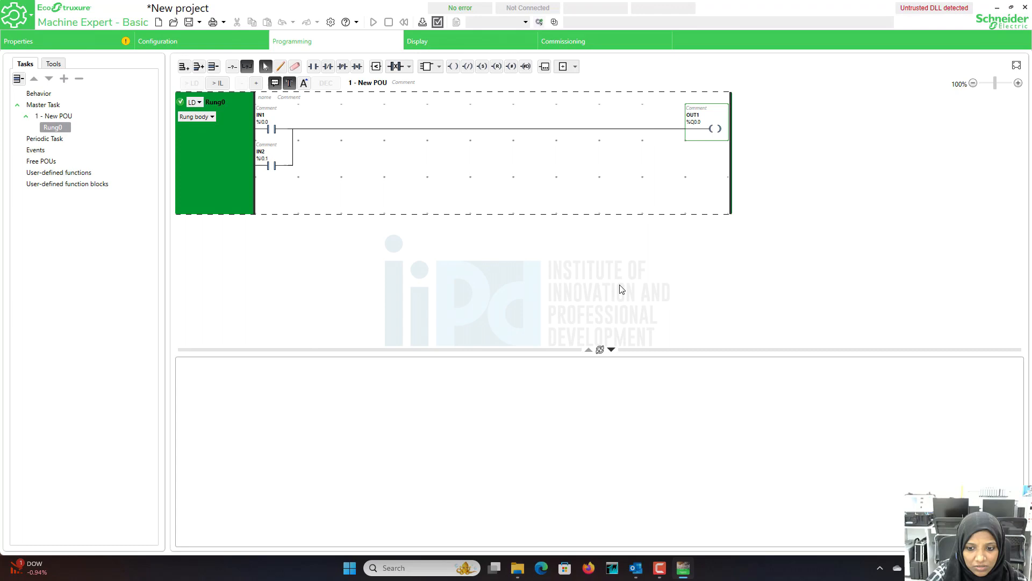
mouse_move(599, 405)
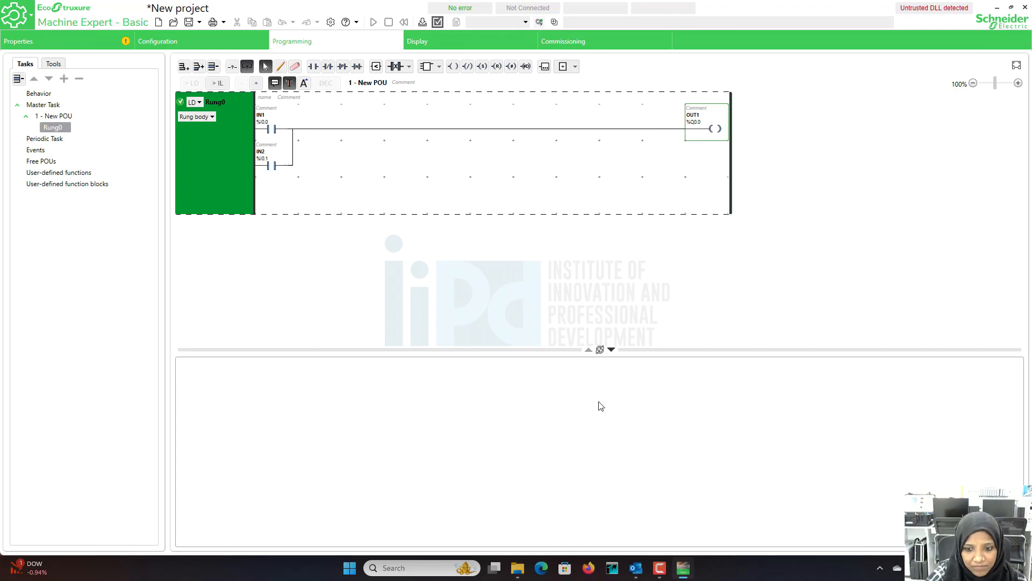